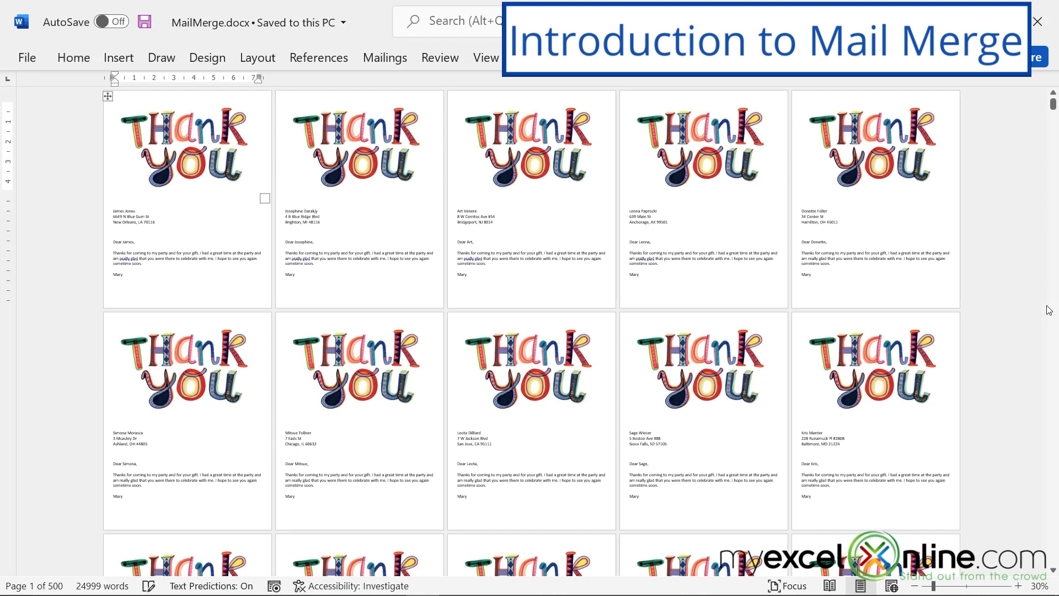
Step: Scroll through the letter and place the insertion point above the letter body
scroll(down, 3)
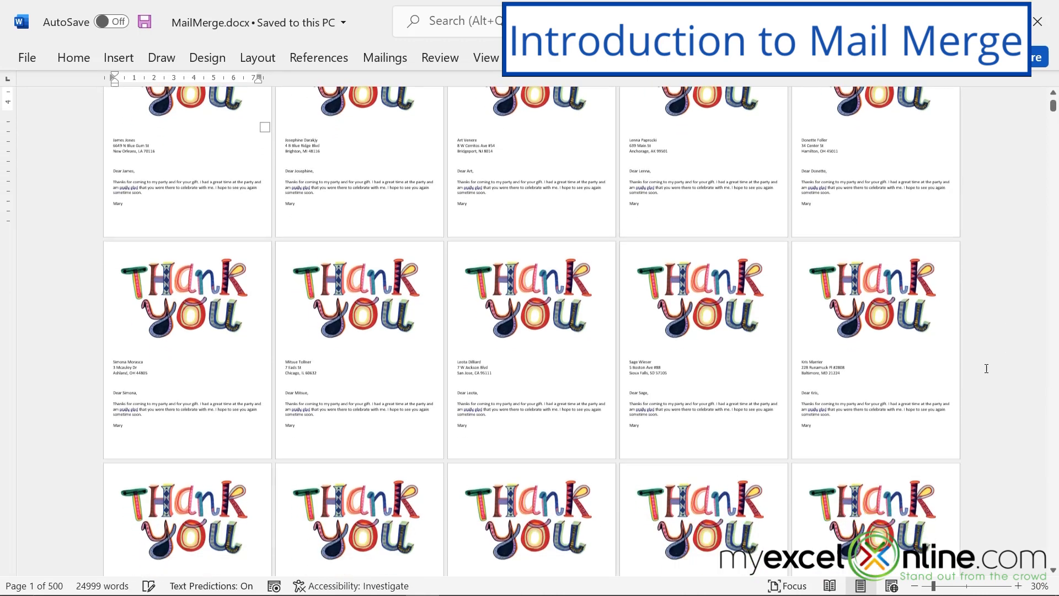
scroll(down, 3)
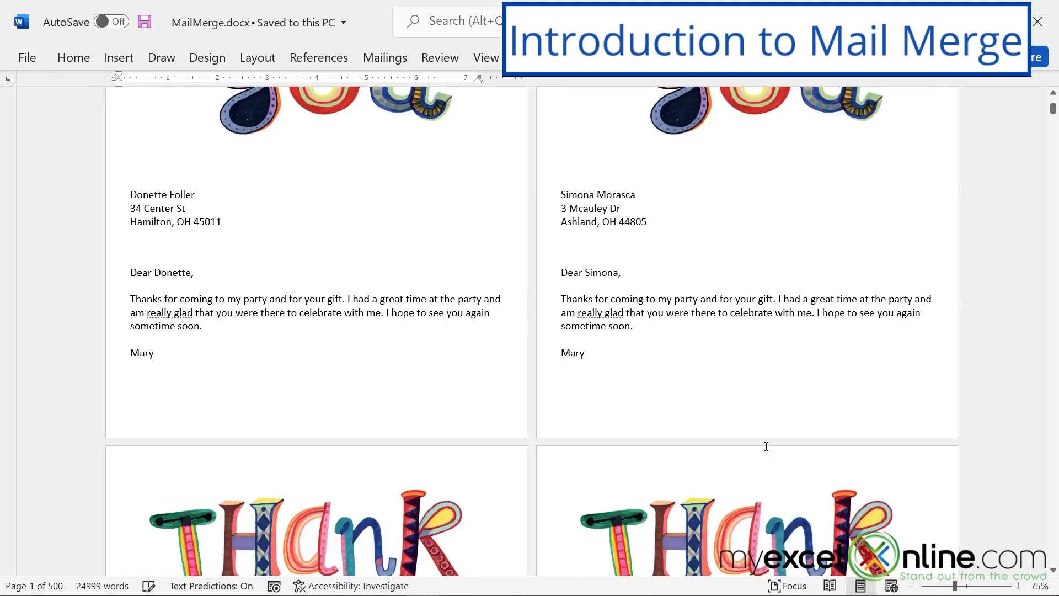
scroll(down, 3)
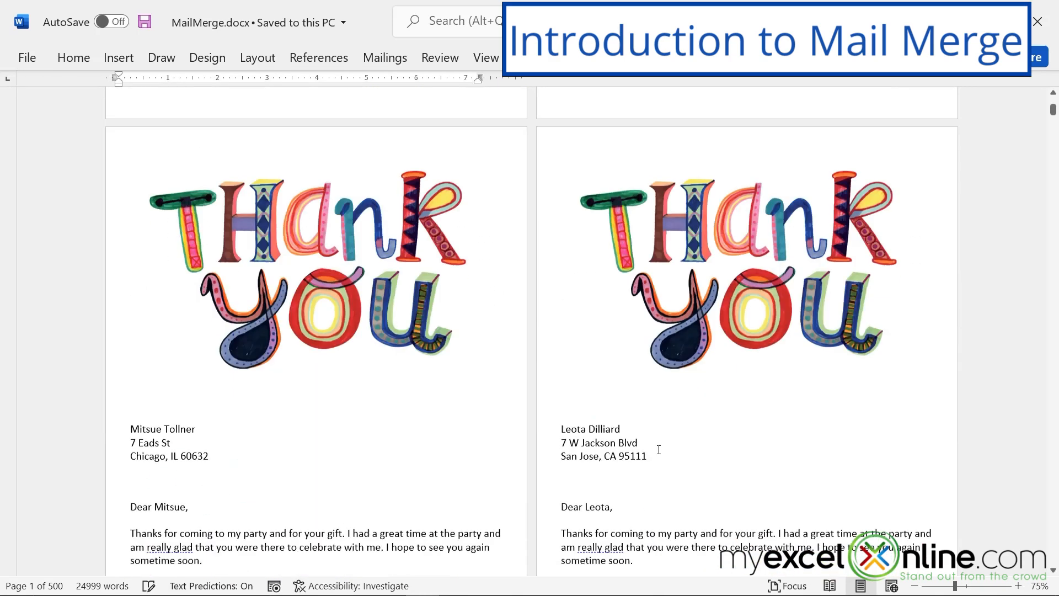
scroll(down, 3)
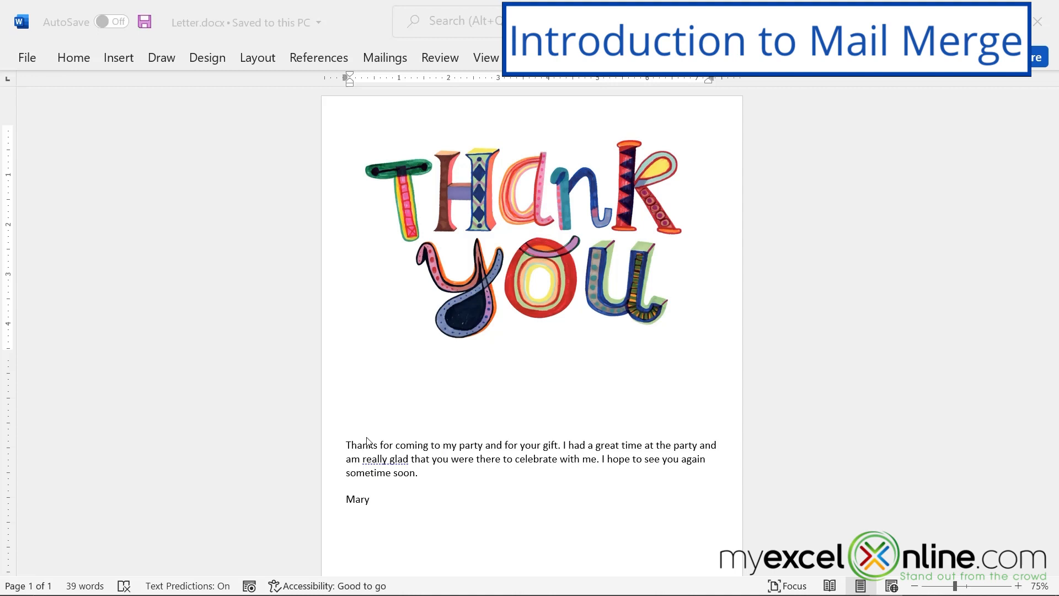
mouse_move(565, 464)
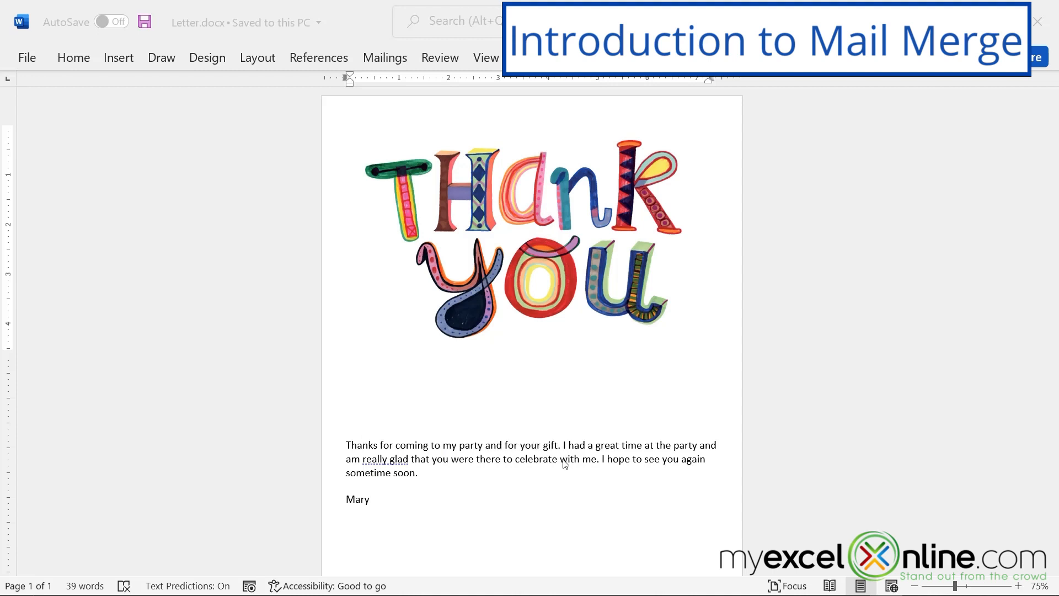
mouse_move(385, 468)
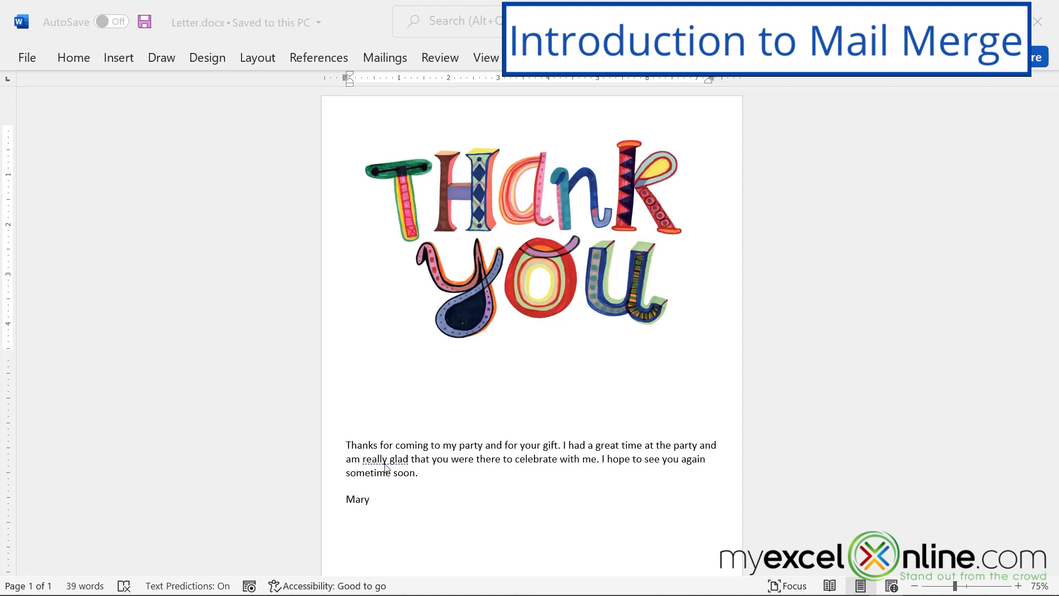
mouse_move(441, 423)
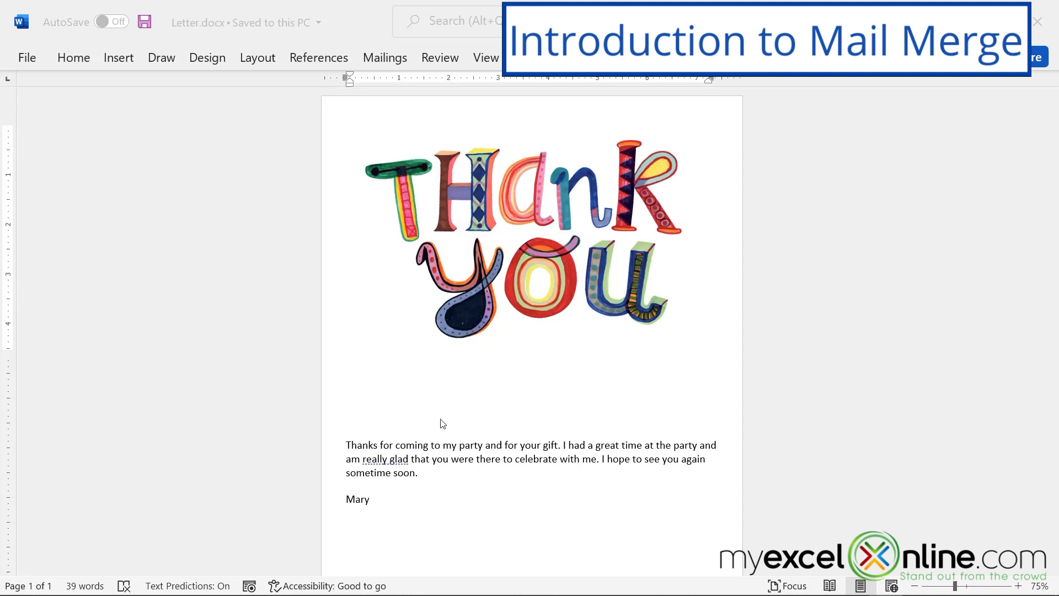
mouse_move(345, 376)
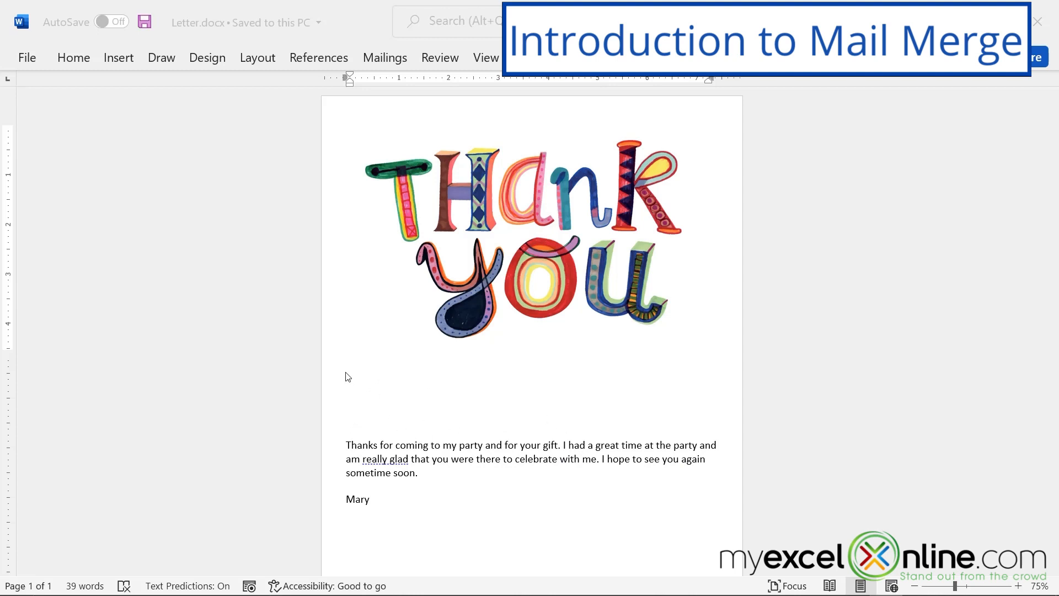
click(365, 382)
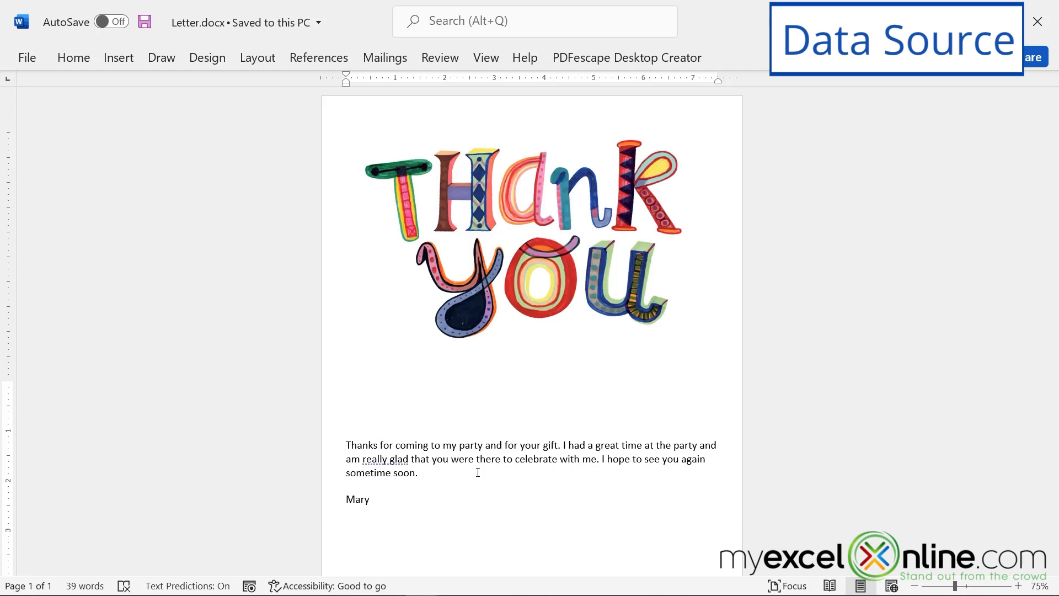
click(346, 431)
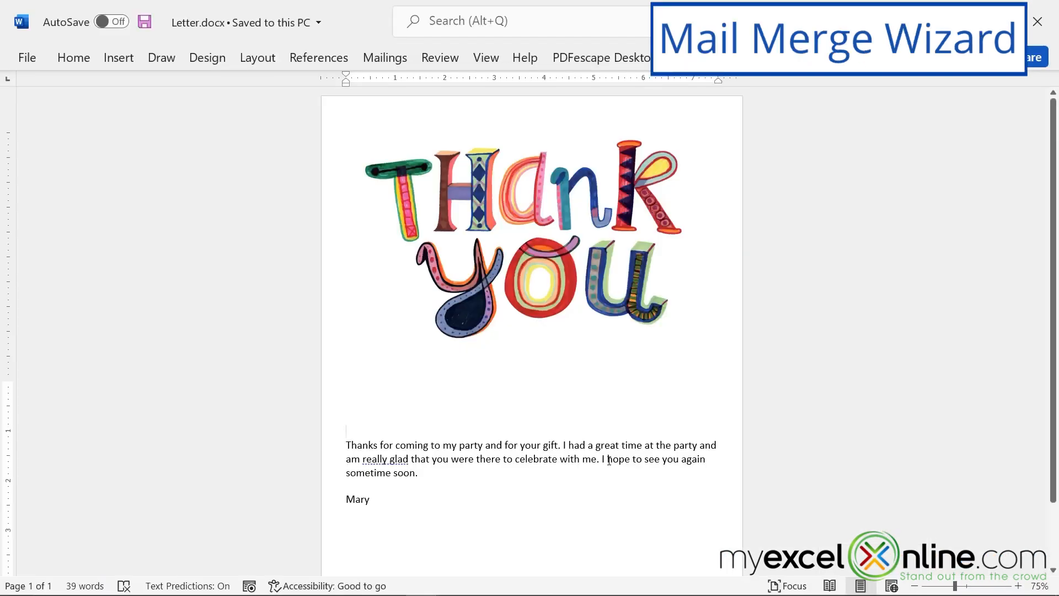
mouse_move(602, 341)
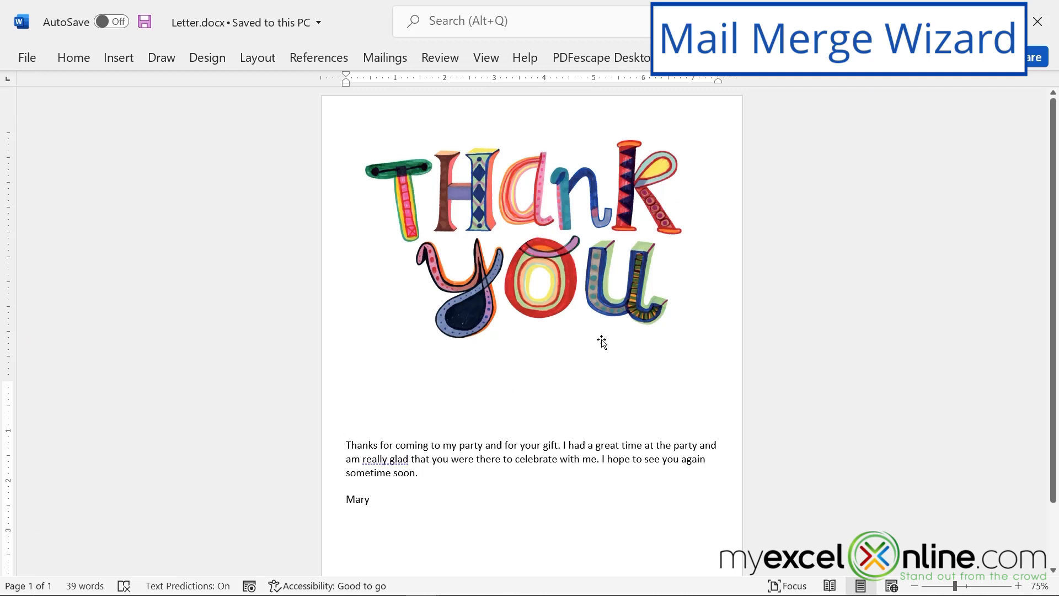
Step: Launch the Step-by-Step Mail Merge Wizard for letters, using the current document
click(385, 57)
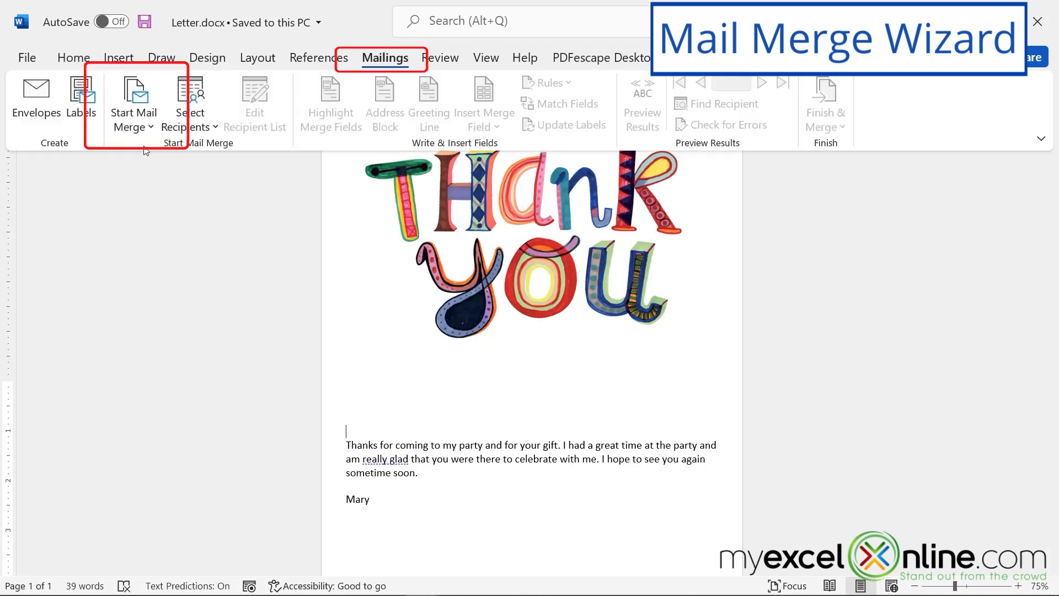
click(133, 101)
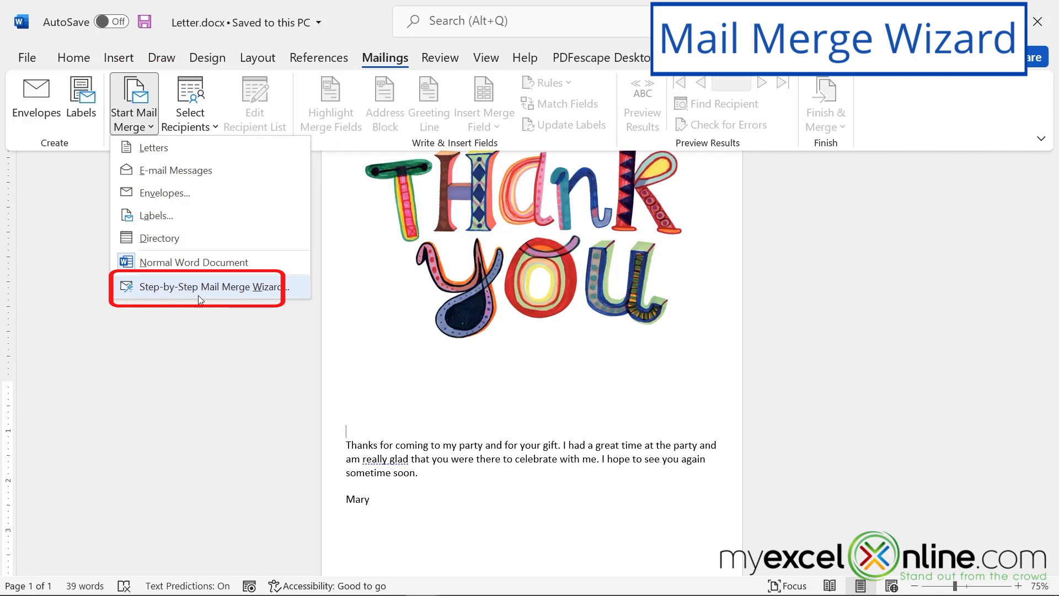
click(203, 287)
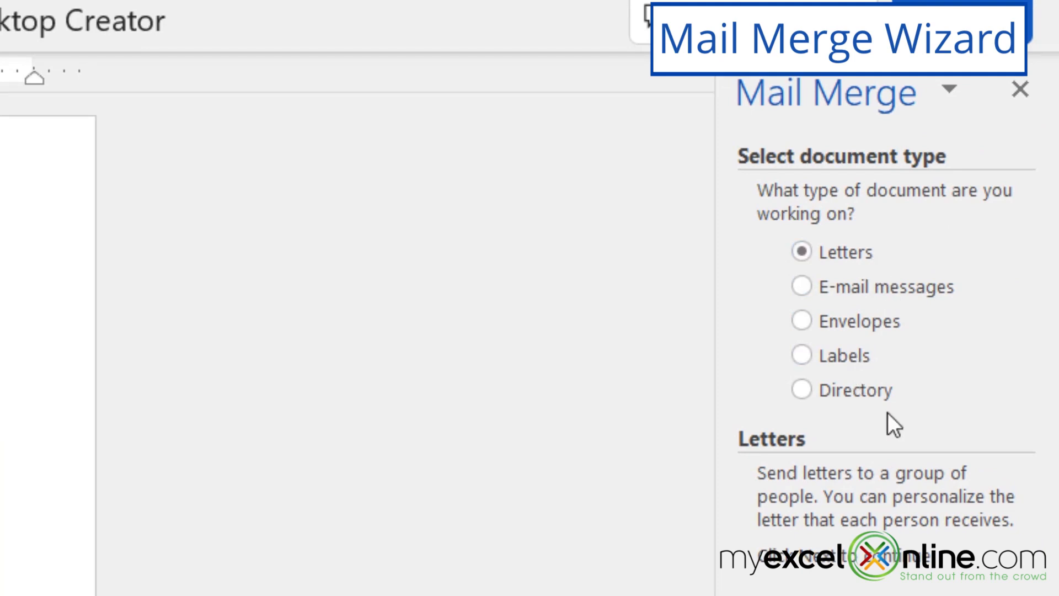
mouse_move(801, 320)
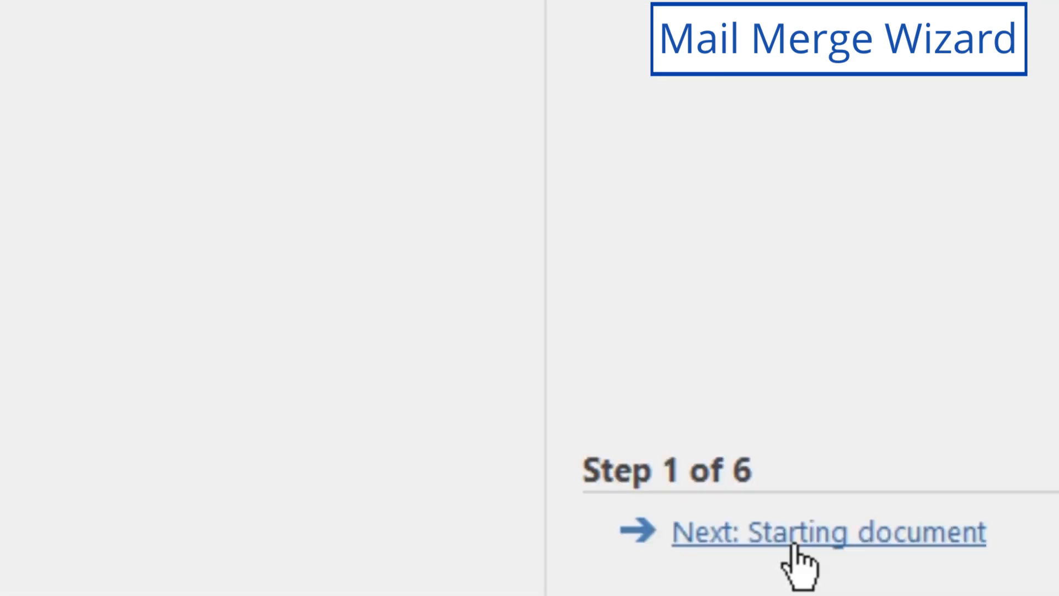
click(828, 532)
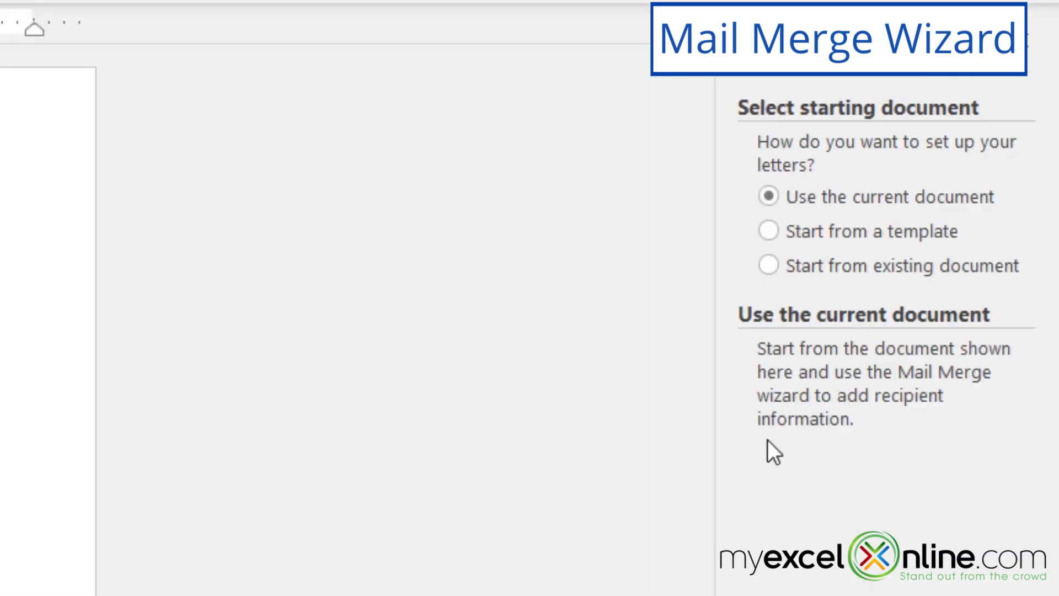
click(767, 197)
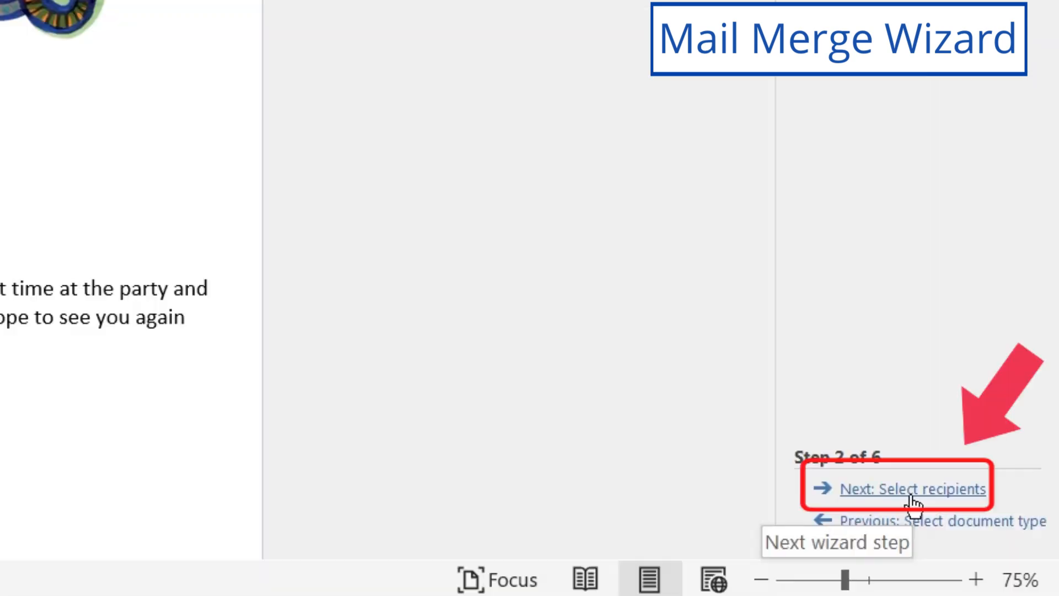
Step: Attach the us-500$ sheet of SampleData.xlsx as the recipient list, keeping all recipients
click(913, 489)
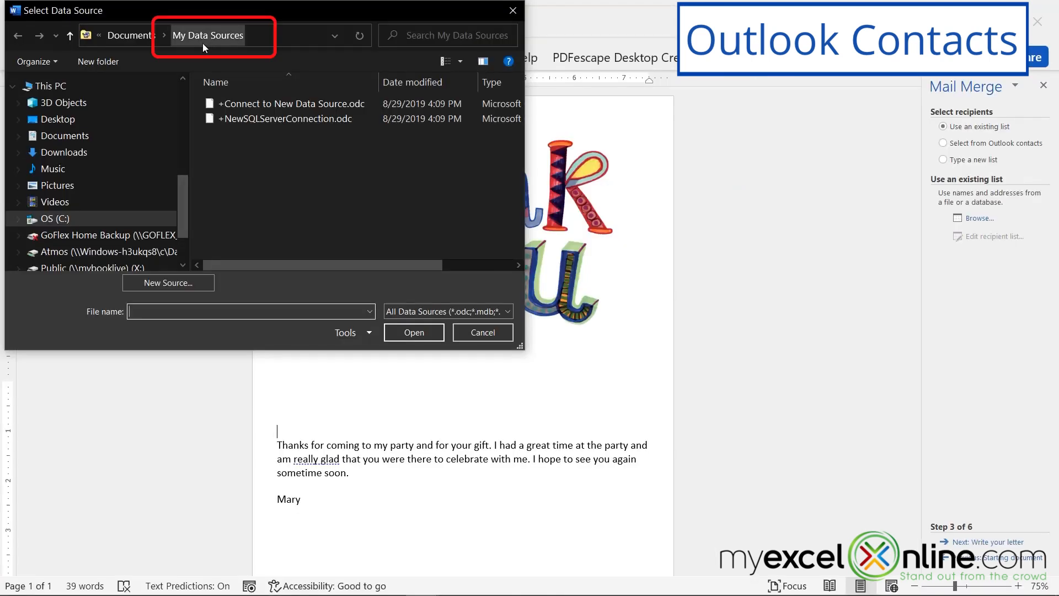
click(287, 118)
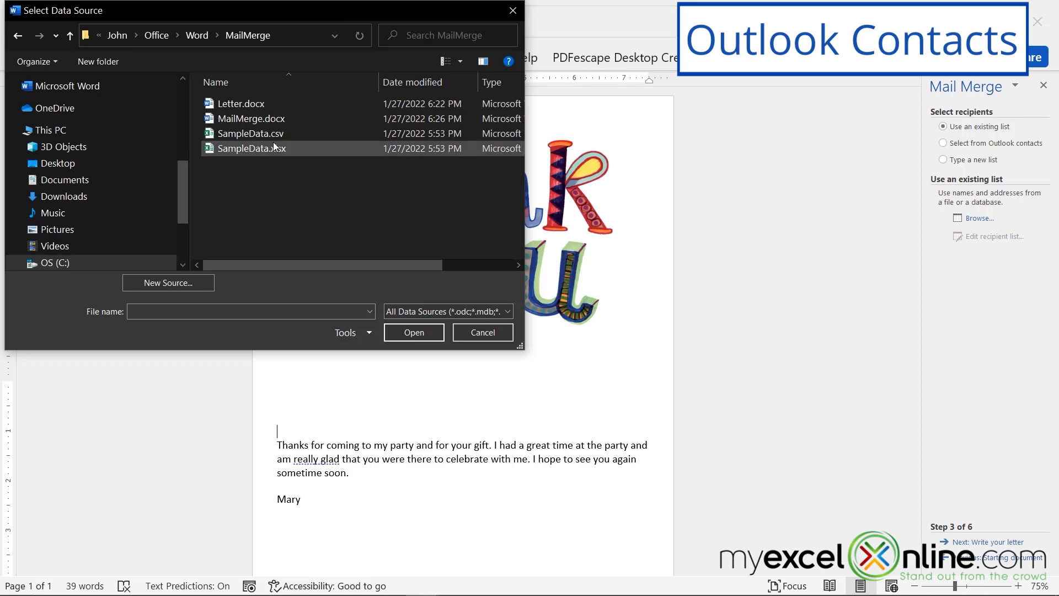
click(251, 148)
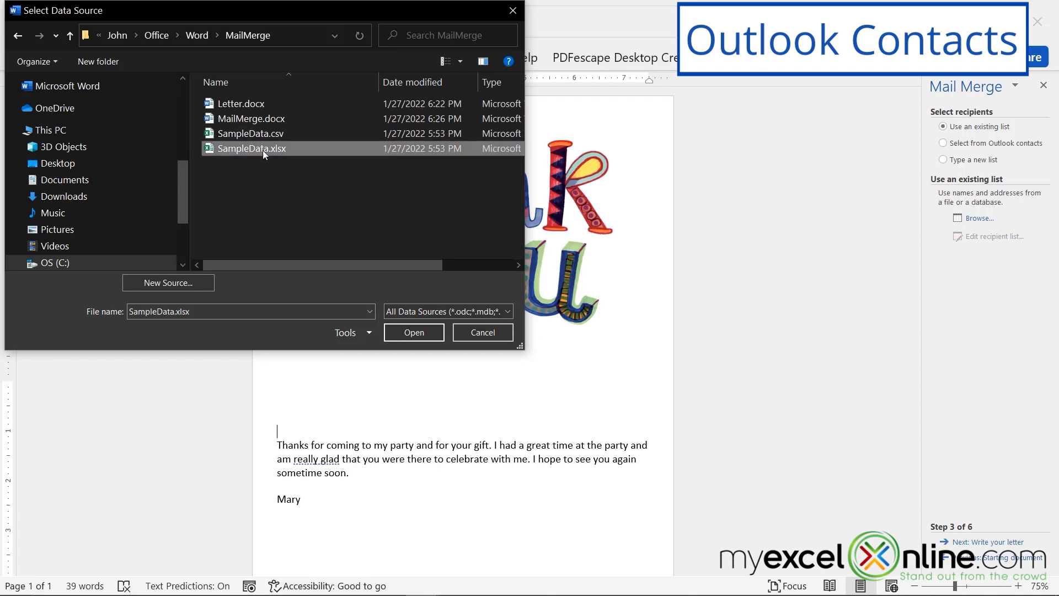
click(414, 332)
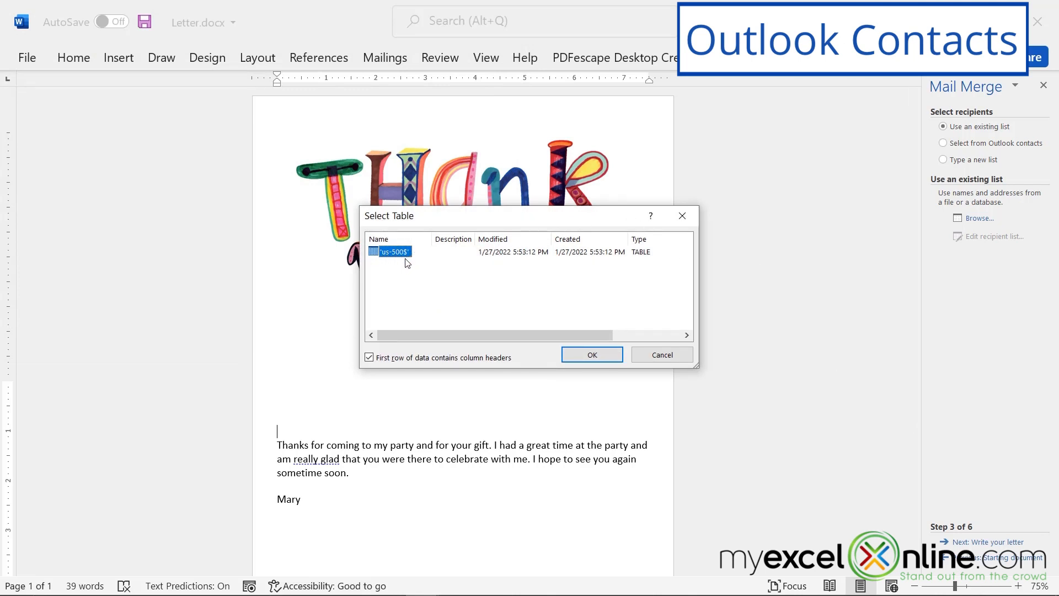
click(591, 354)
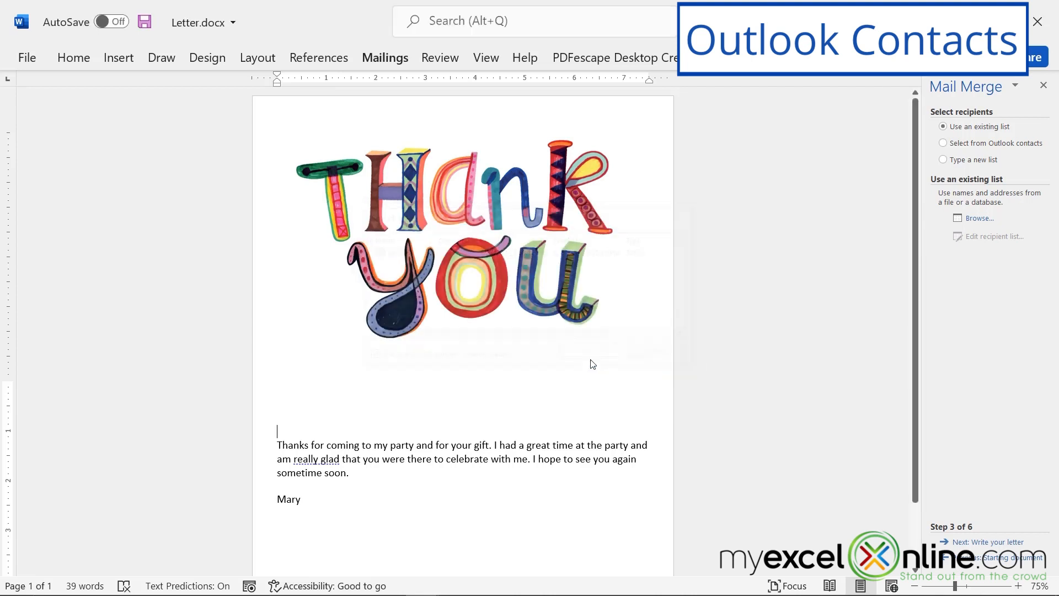
click(993, 235)
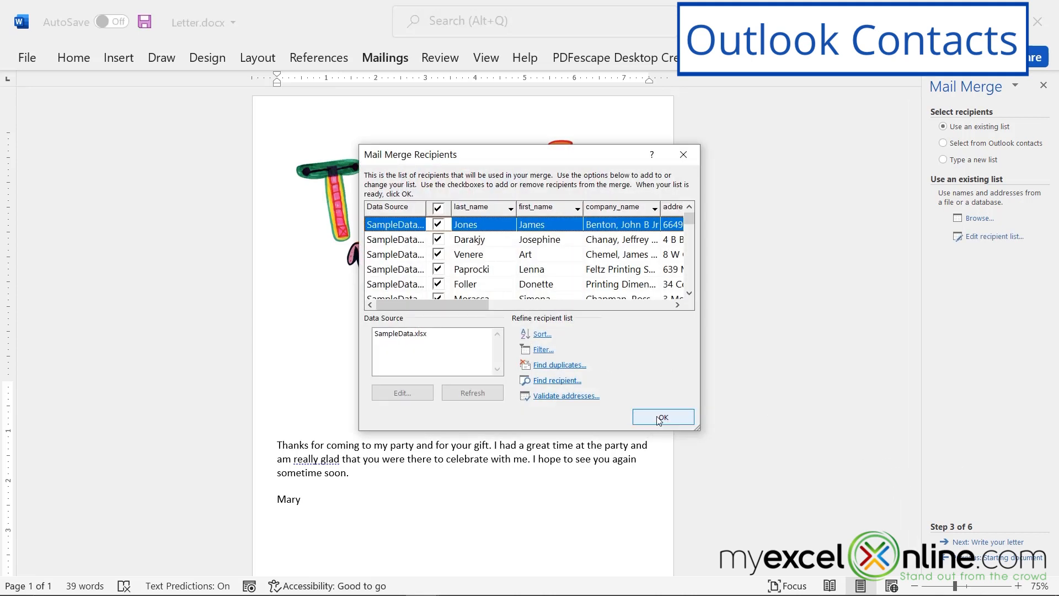
click(662, 417)
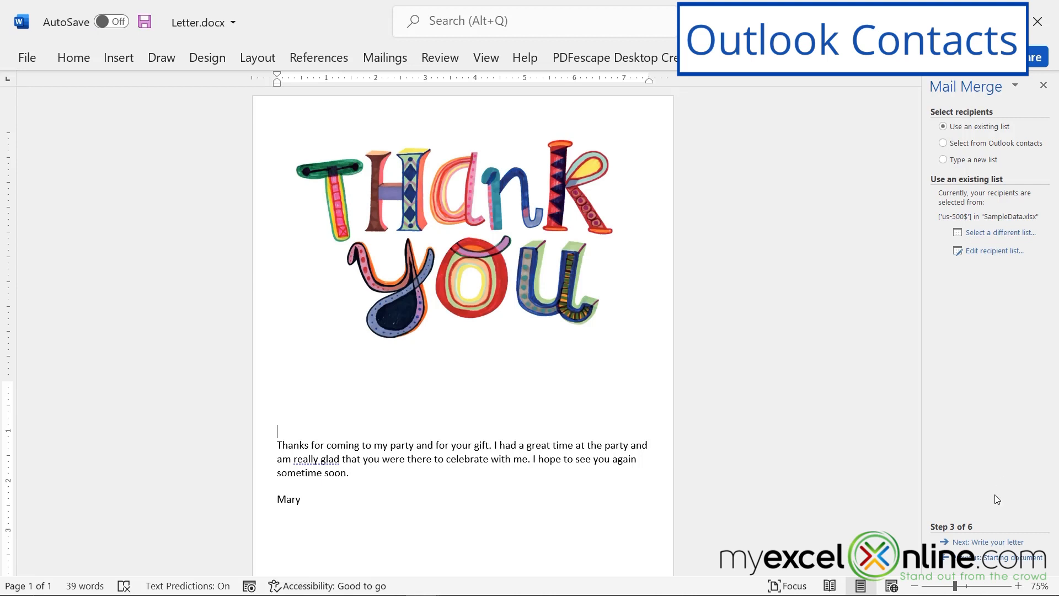
click(988, 541)
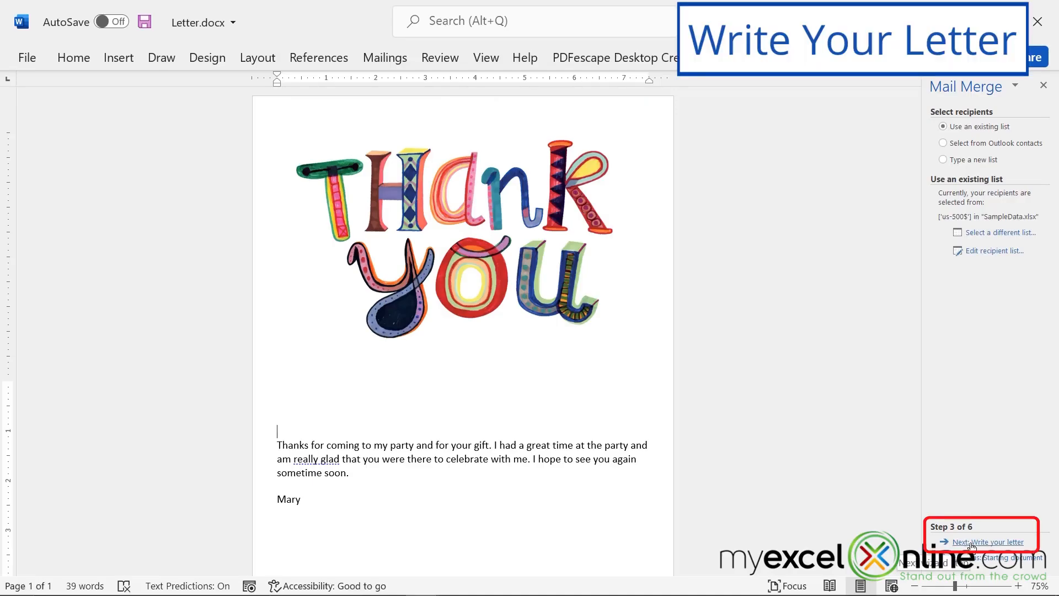
Step: Insert an address block with first and last name and no company name
click(987, 541)
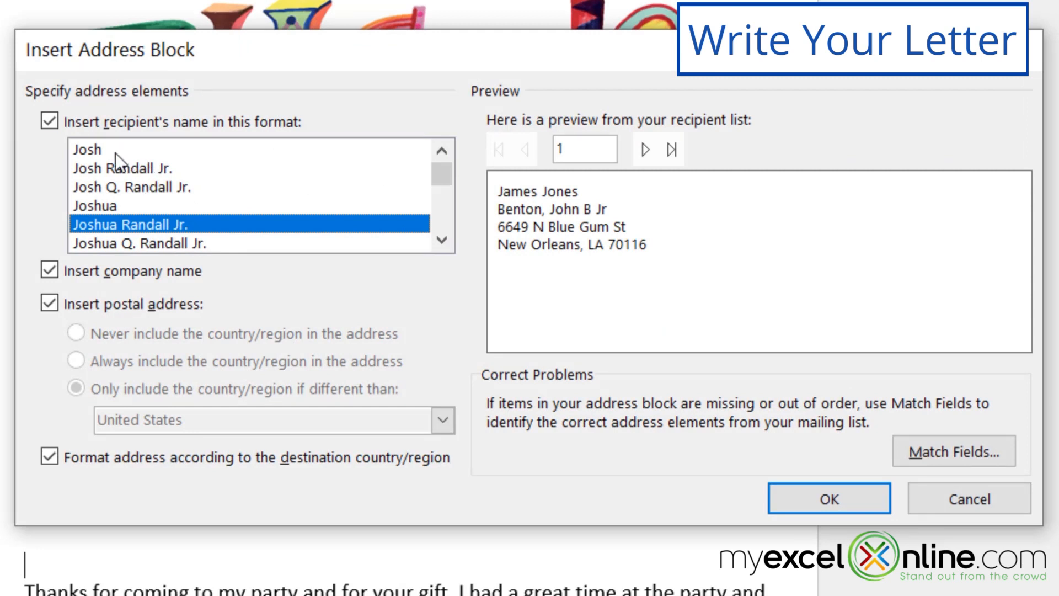
click(136, 167)
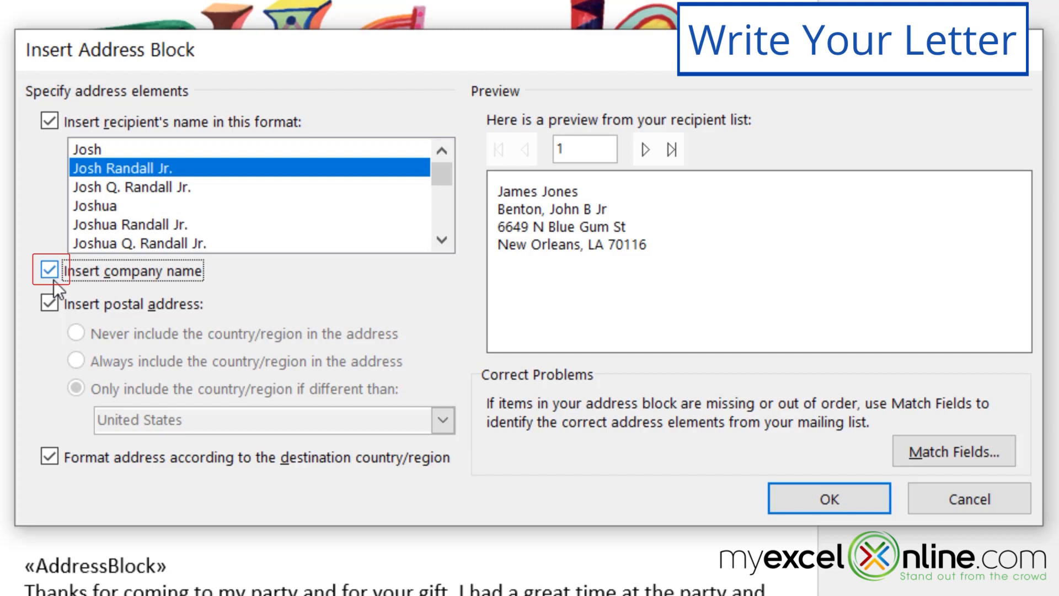
click(48, 271)
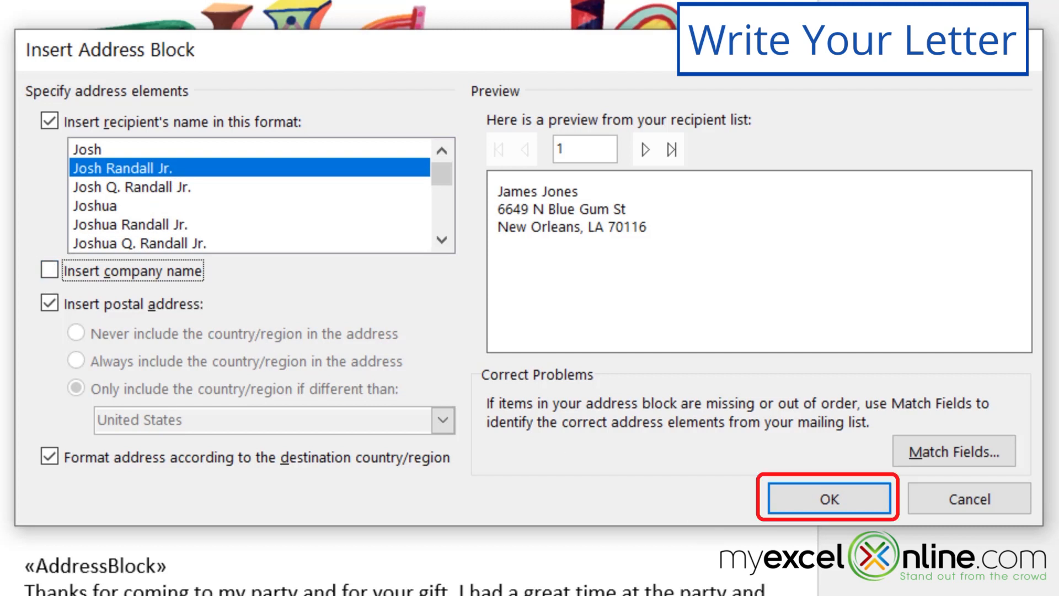
click(827, 499)
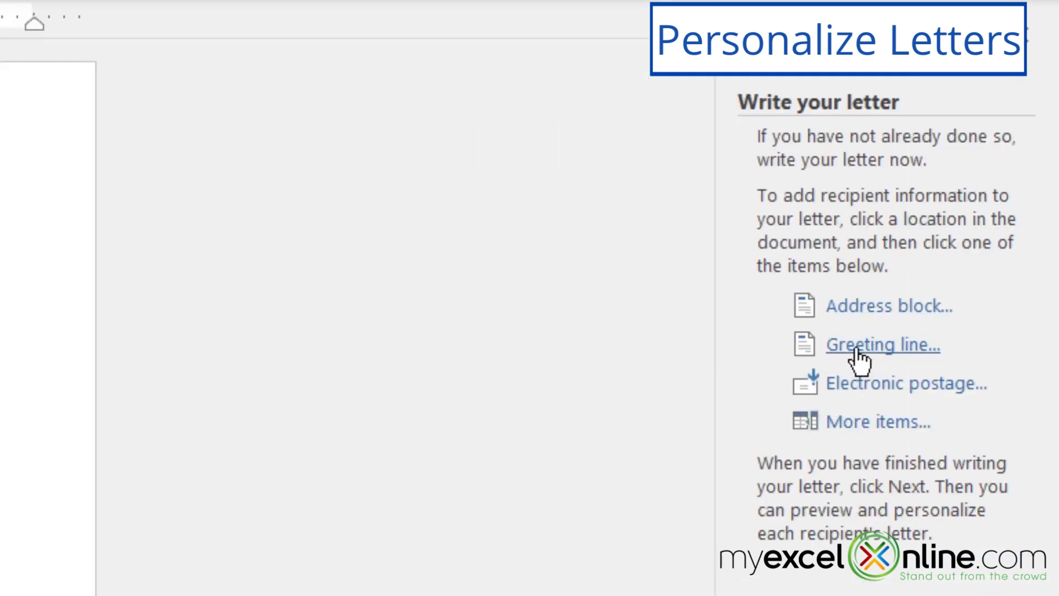
Step: Insert a greeting line using the first-name-only format, e.g. 'Dear James,'
click(882, 344)
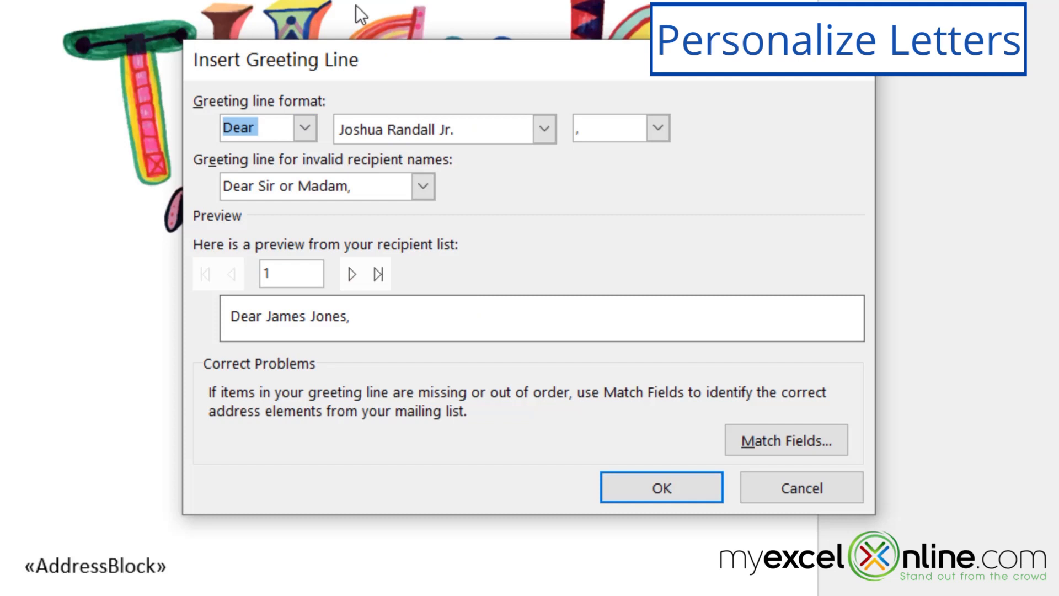
click(304, 128)
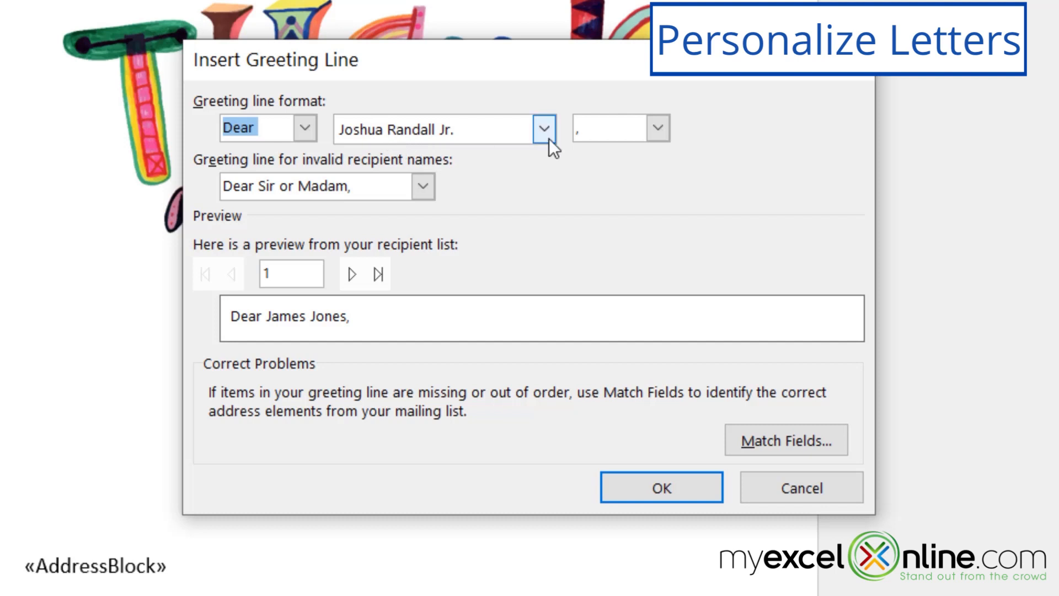
click(545, 129)
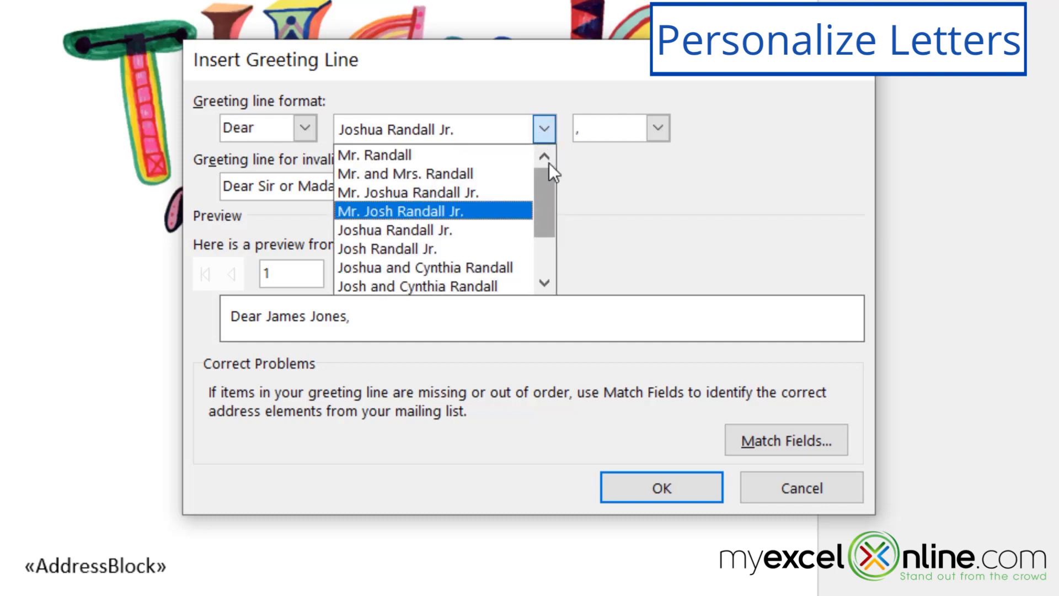
scroll(down, 3)
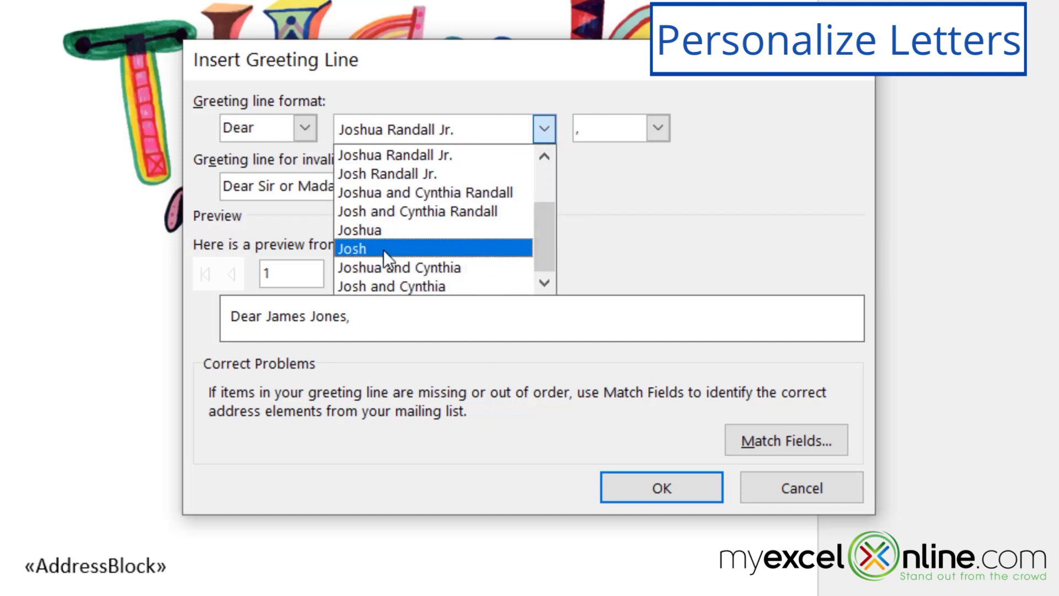
click(352, 248)
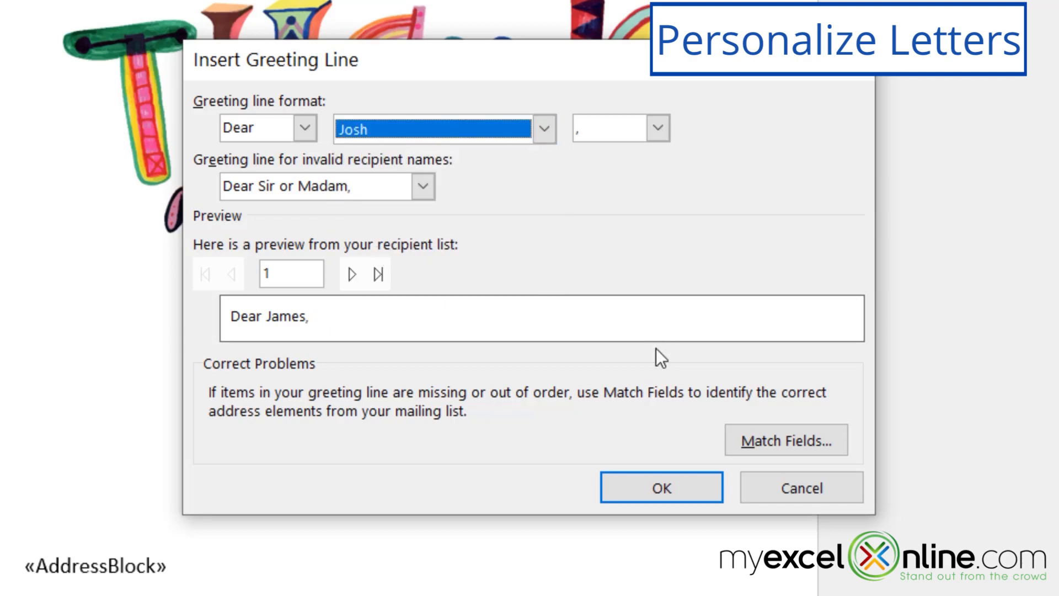
click(661, 487)
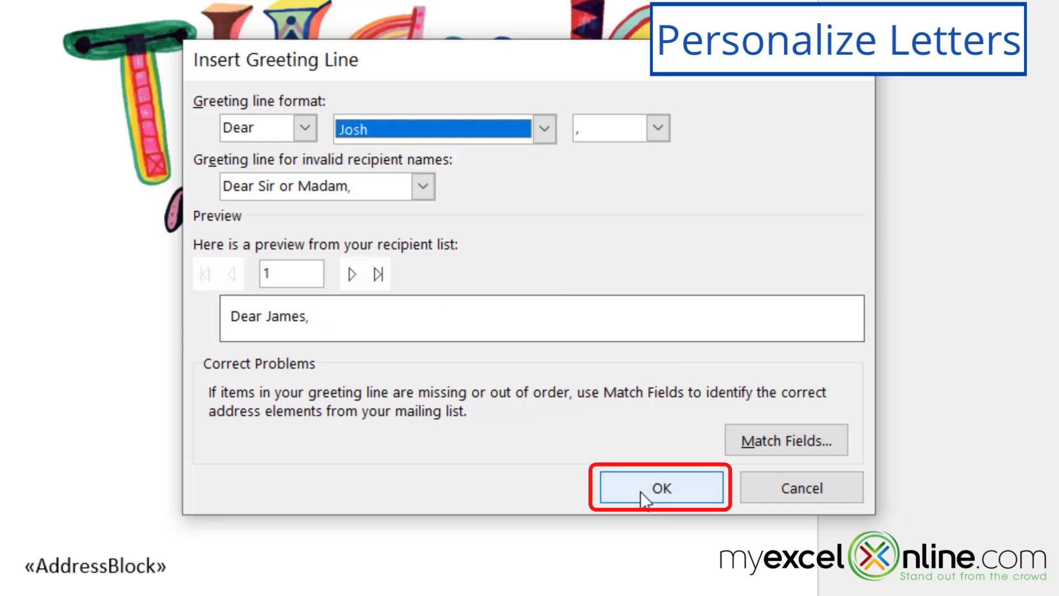
click(660, 487)
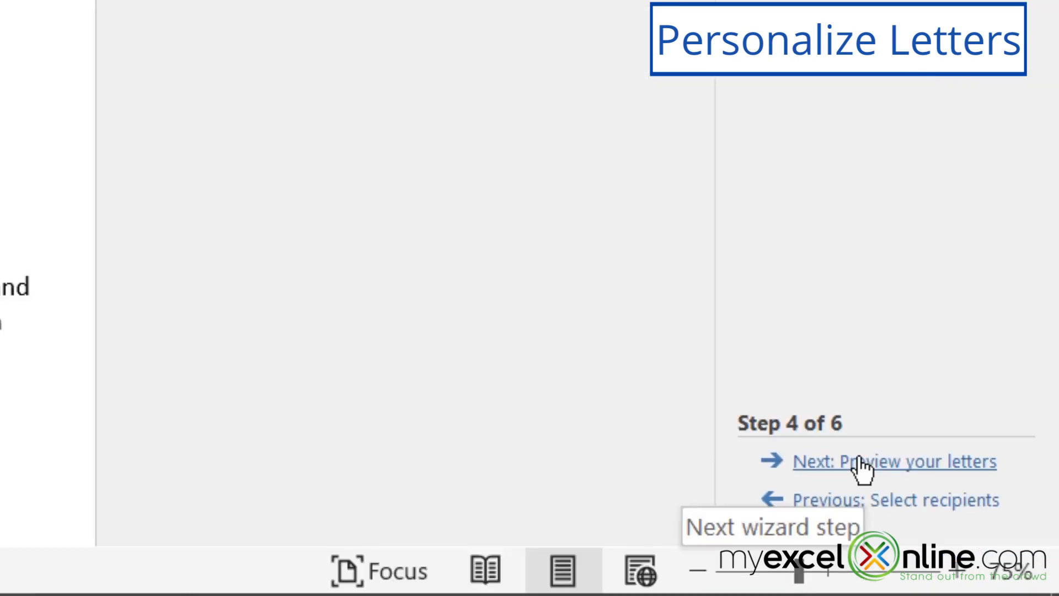
Step: Preview the merged letters and step forward through the next two recipients
click(893, 461)
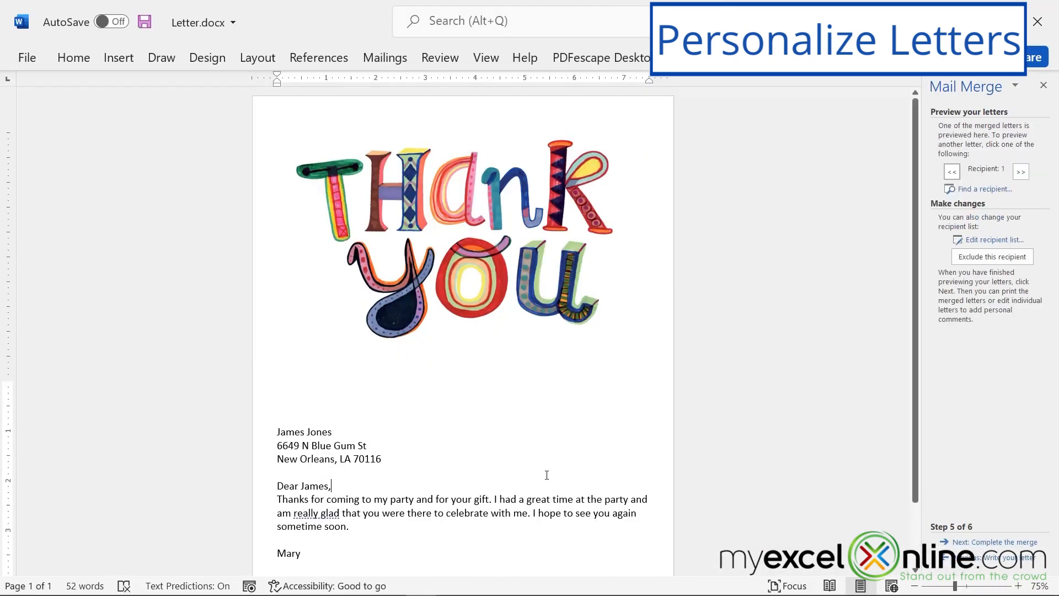
mouse_move(380, 446)
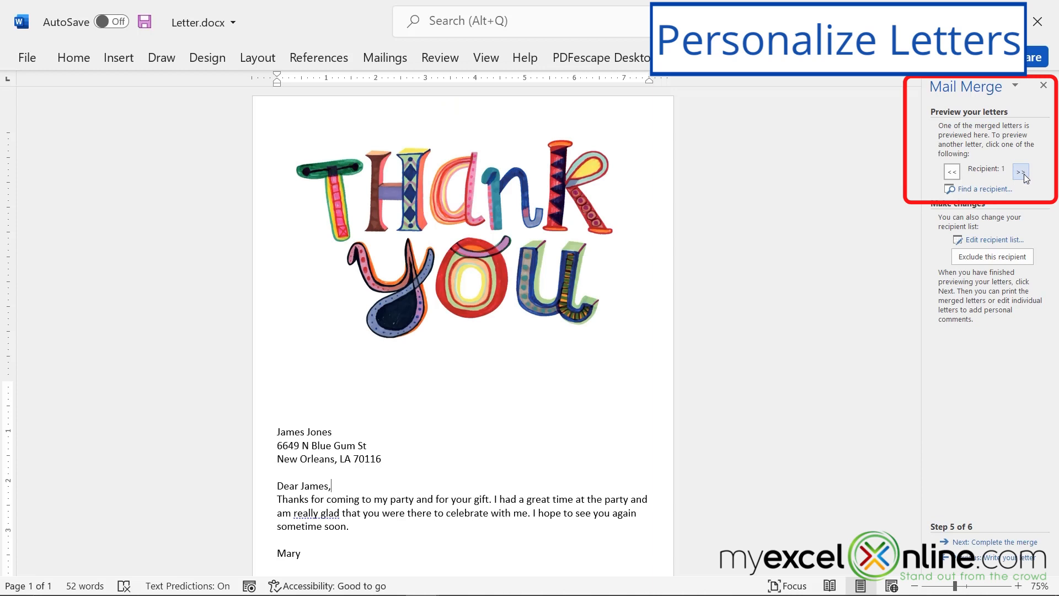
click(1020, 172)
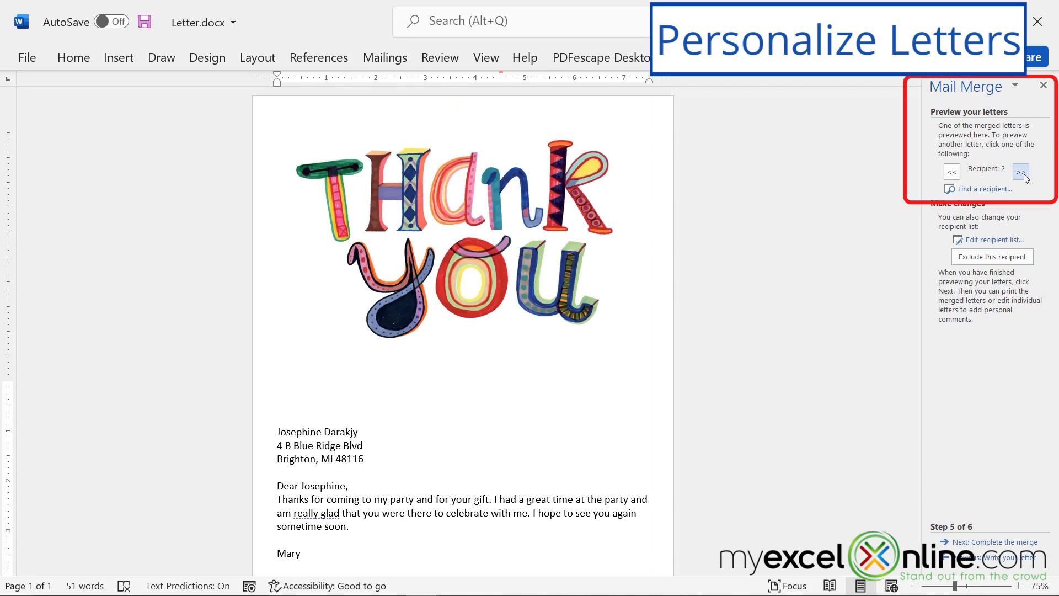
click(1020, 171)
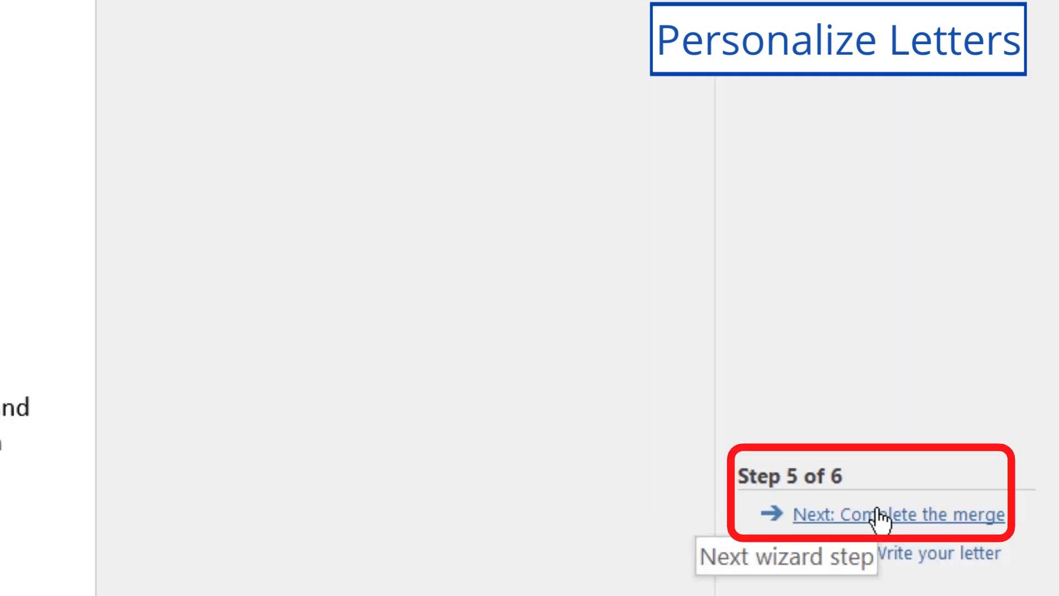
Step: Advance the wizard to the Complete the merge step
click(898, 515)
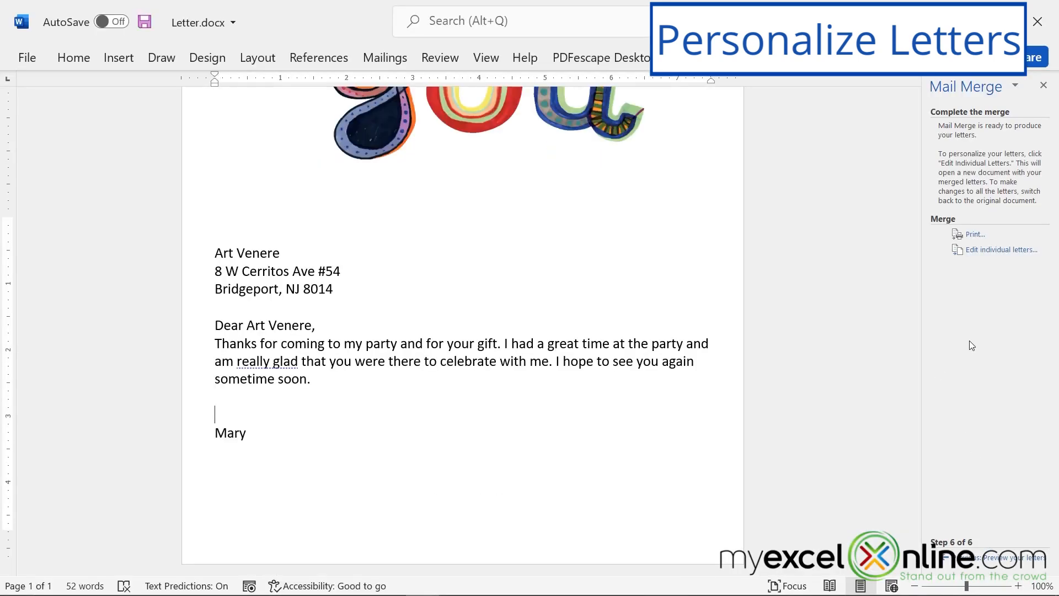
mouse_move(983, 301)
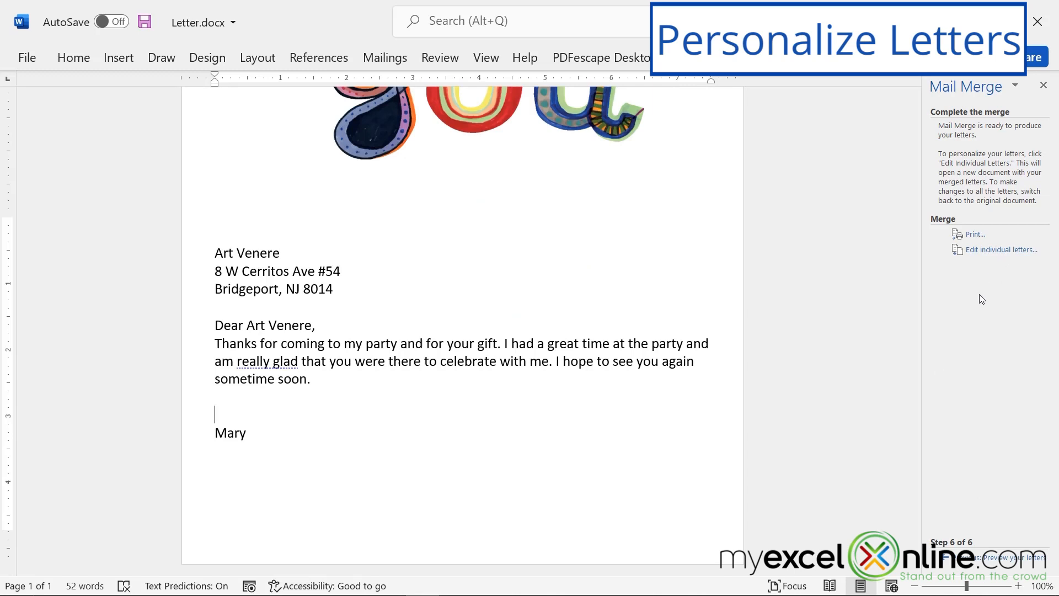
mouse_move(994, 267)
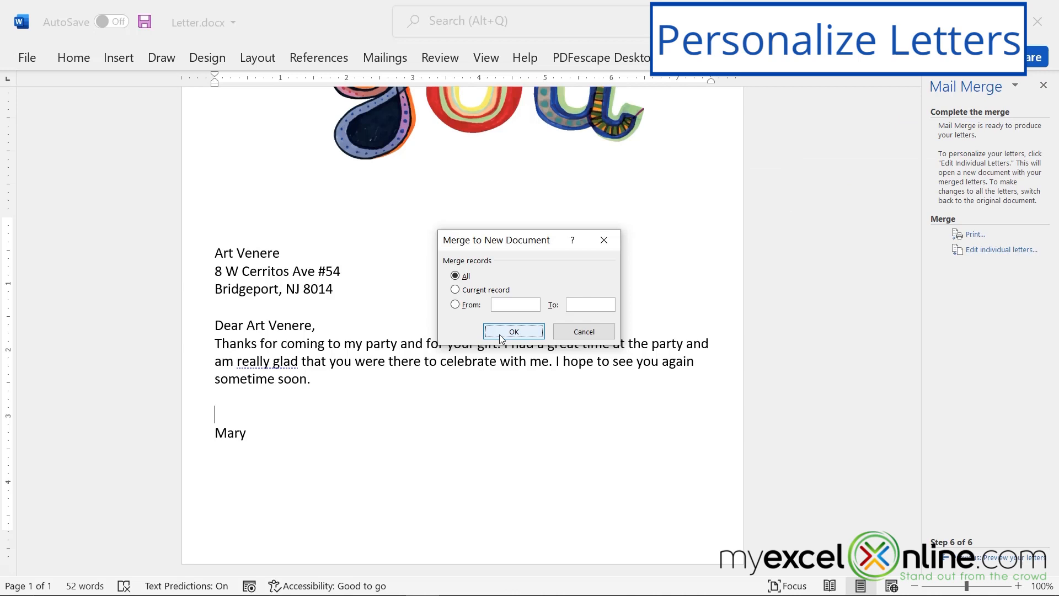
Step: Merge all records into Letters1 and add a thank-you line about the beautiful glasses
click(512, 331)
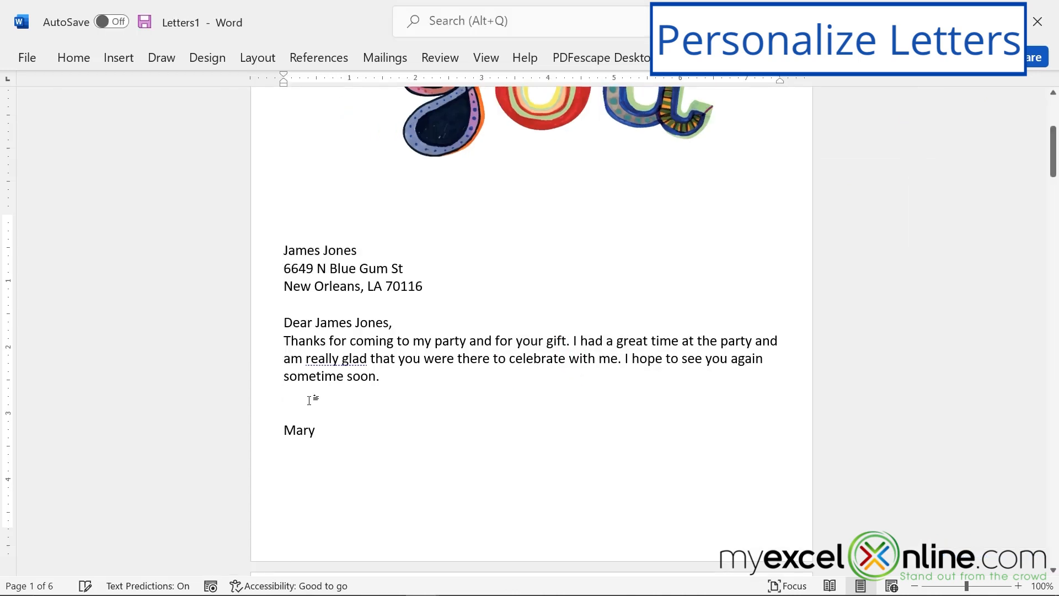
text(Thank you for the wine gla)
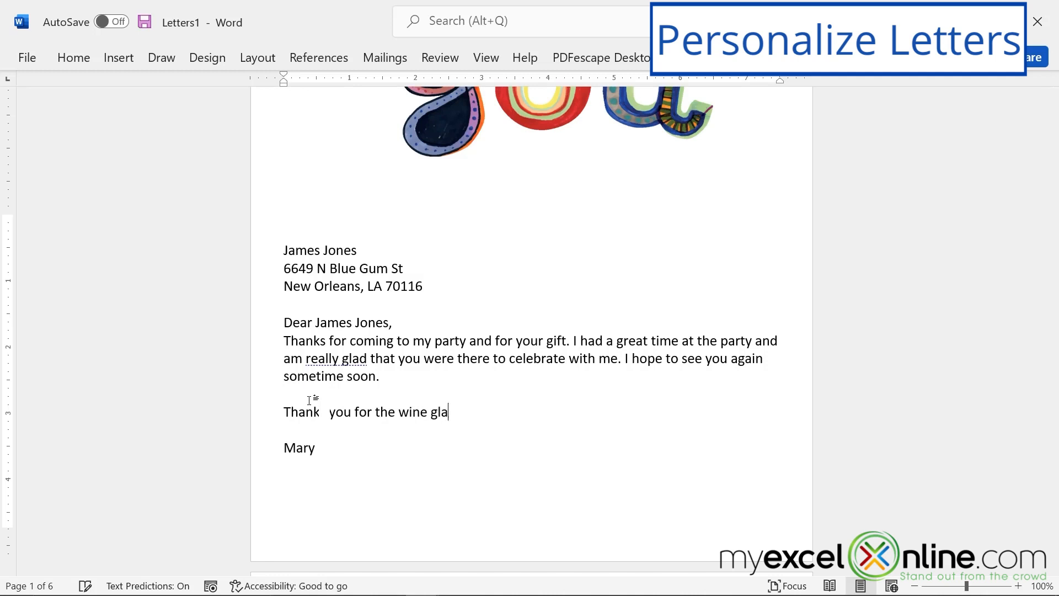
text(sses. They are really beautiful.)
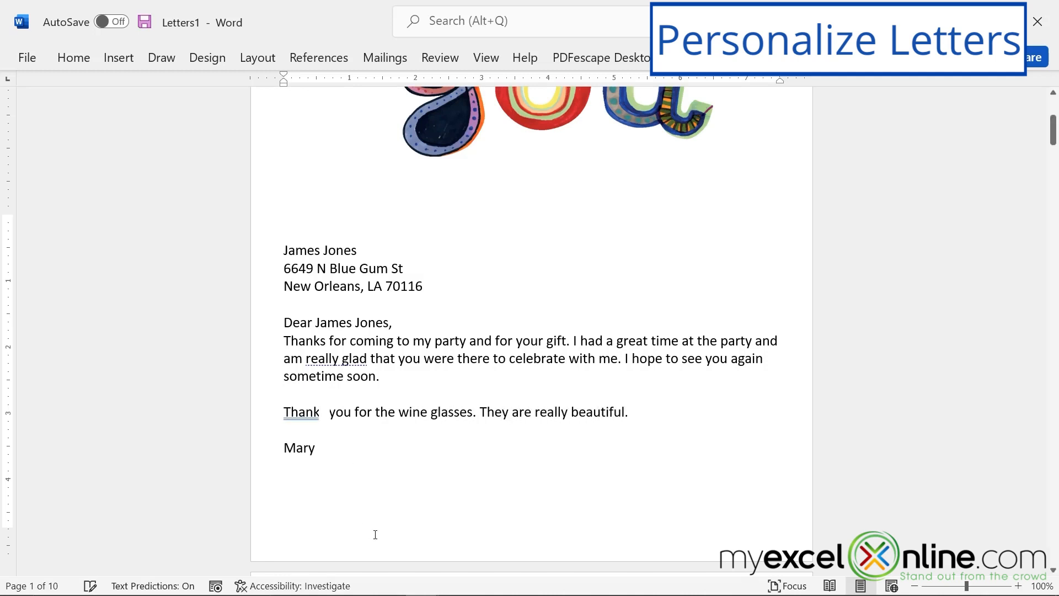
Step: Add 'Thank you for the gift card. I will certainly be using it soon.' to the next letter
scroll(down, 3)
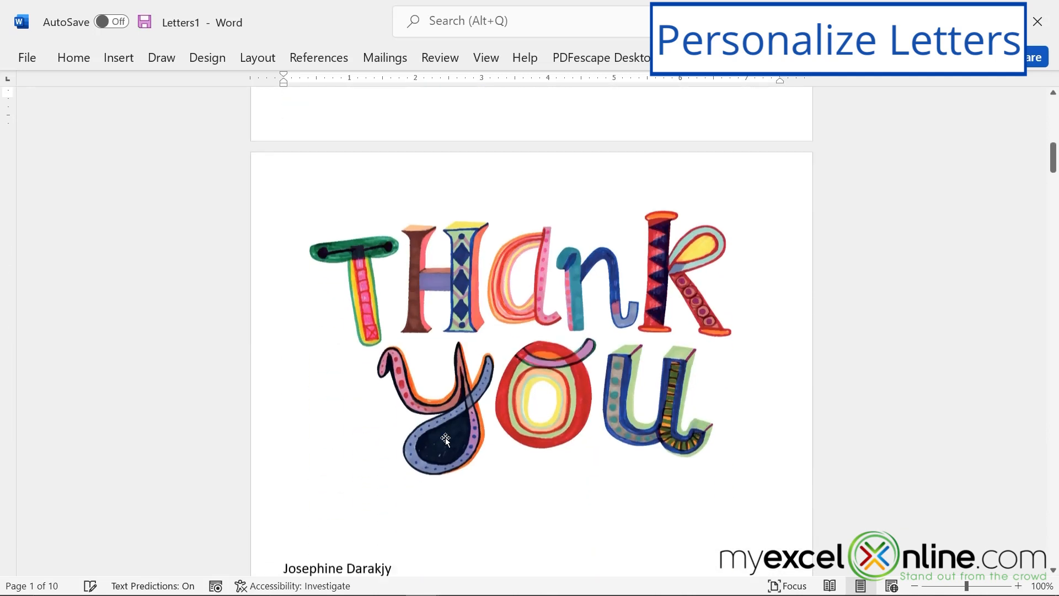
scroll(down, 3)
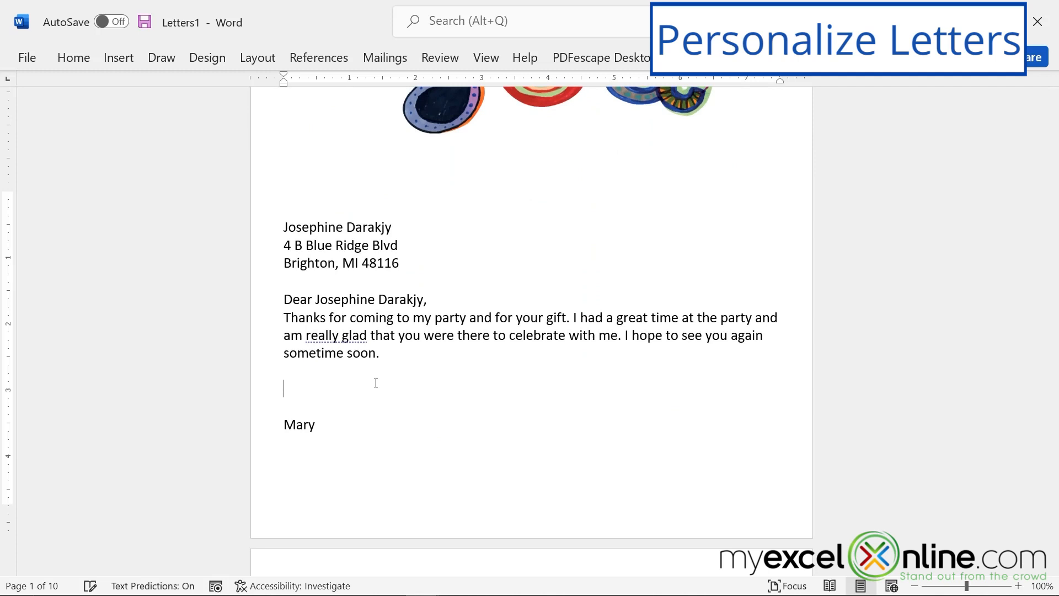
text(Than)
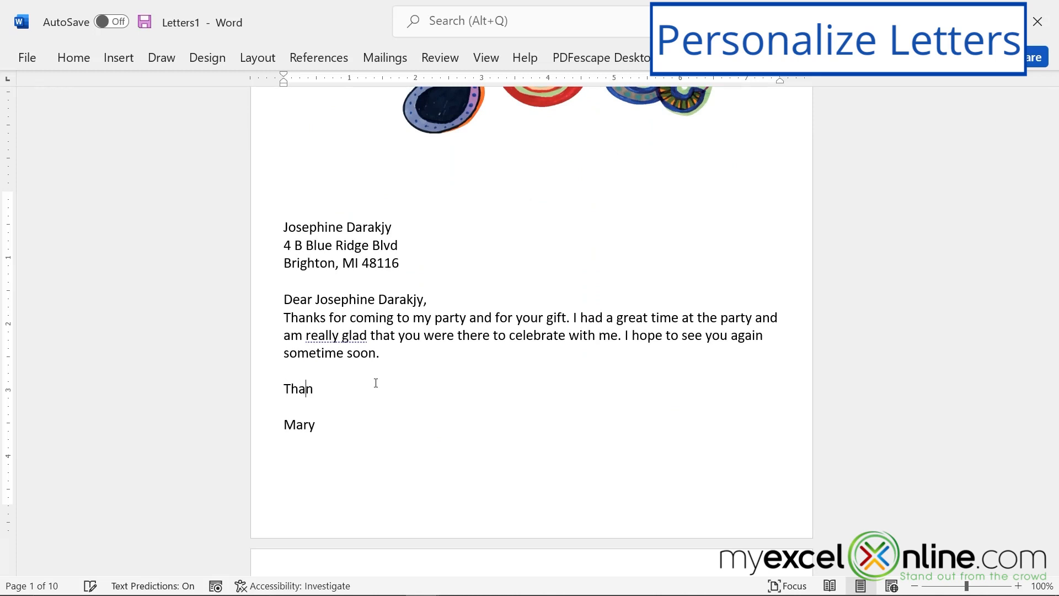
text(k you for the)
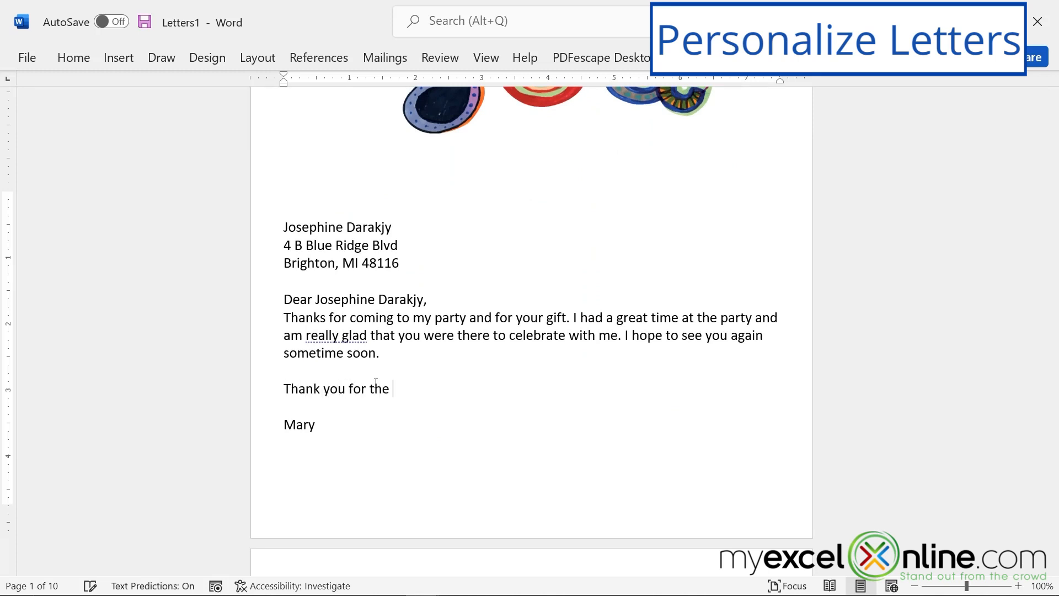
text(gift card. I will)
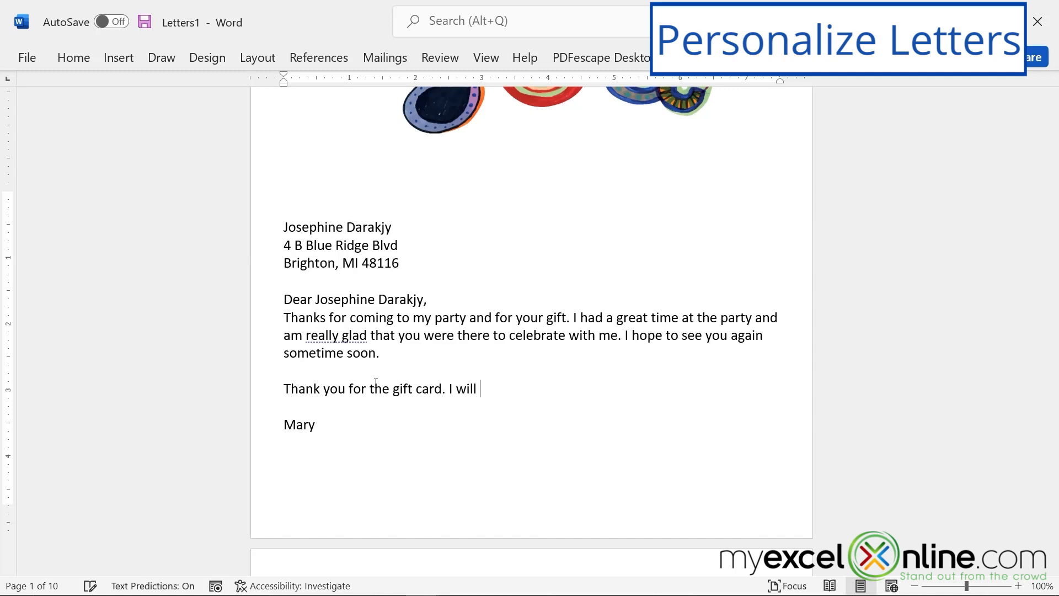
text(certainly be using it soon.)
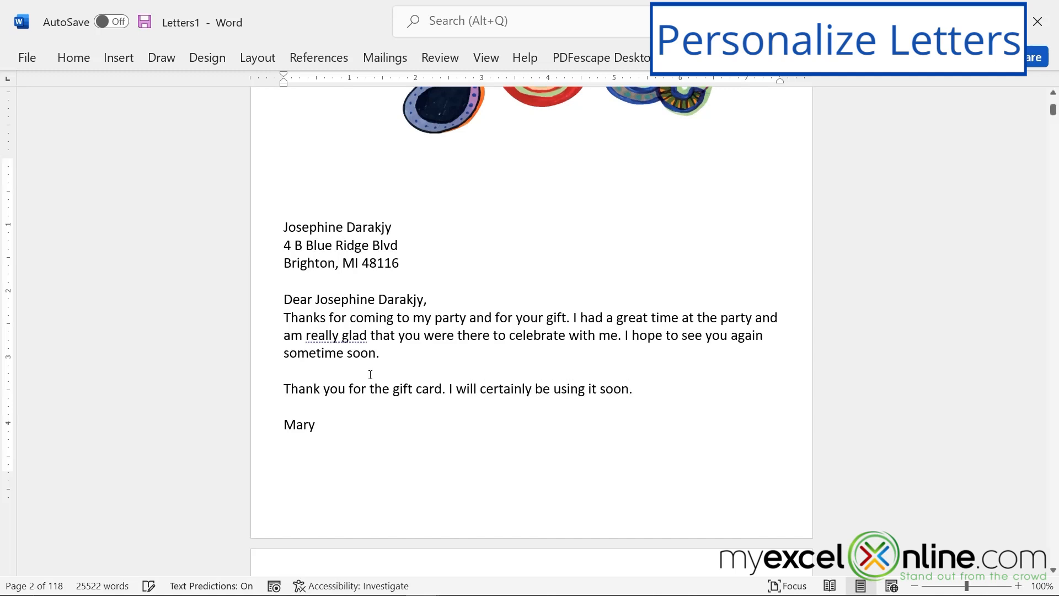
scroll(down, 3)
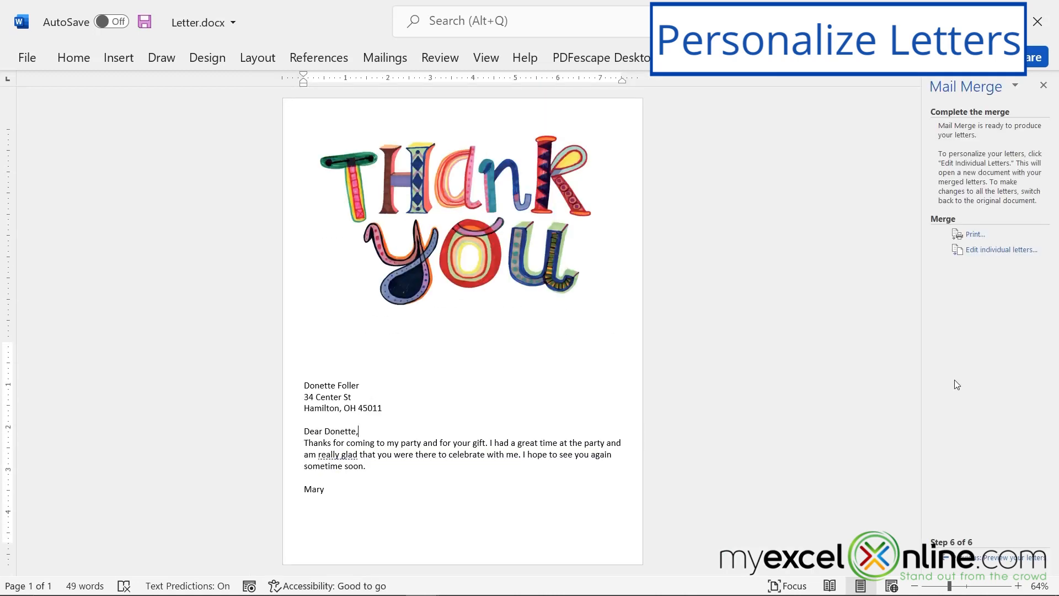
Step: Zoom out to 25 percent to view many merged letters at once
click(1000, 249)
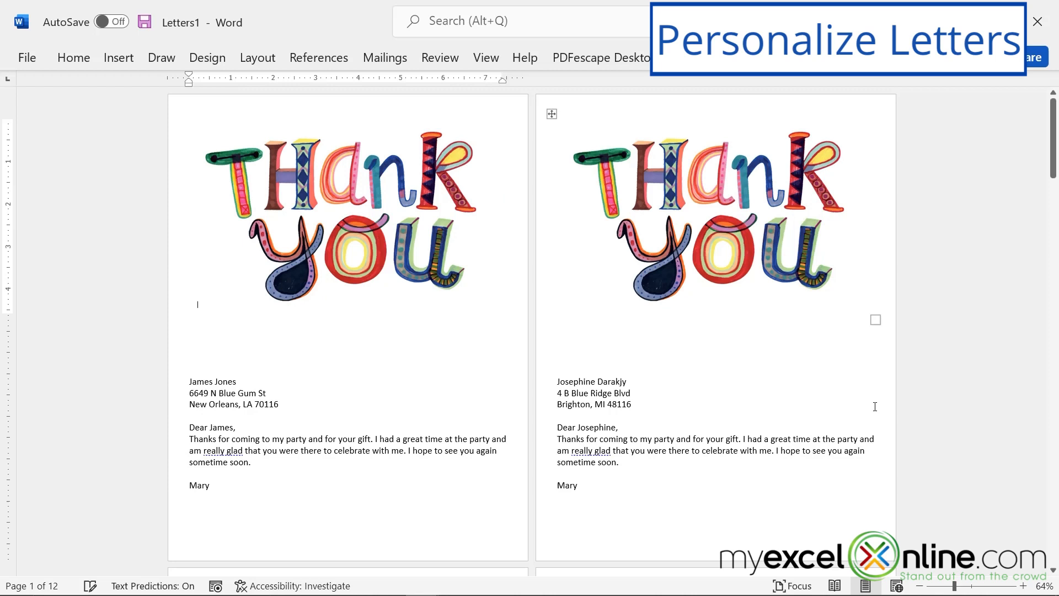
mouse_move(485, 57)
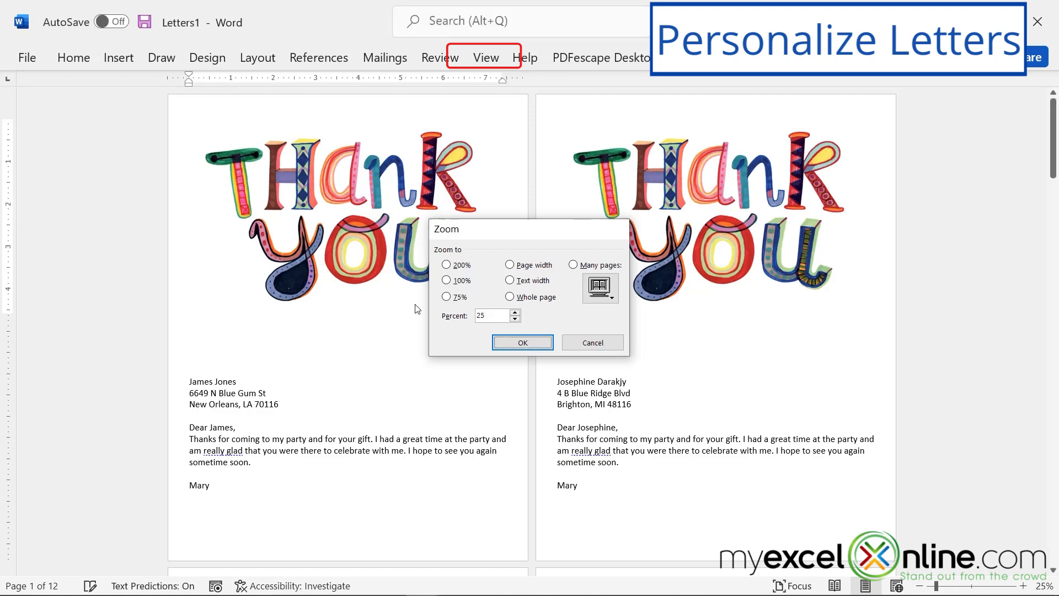
click(521, 342)
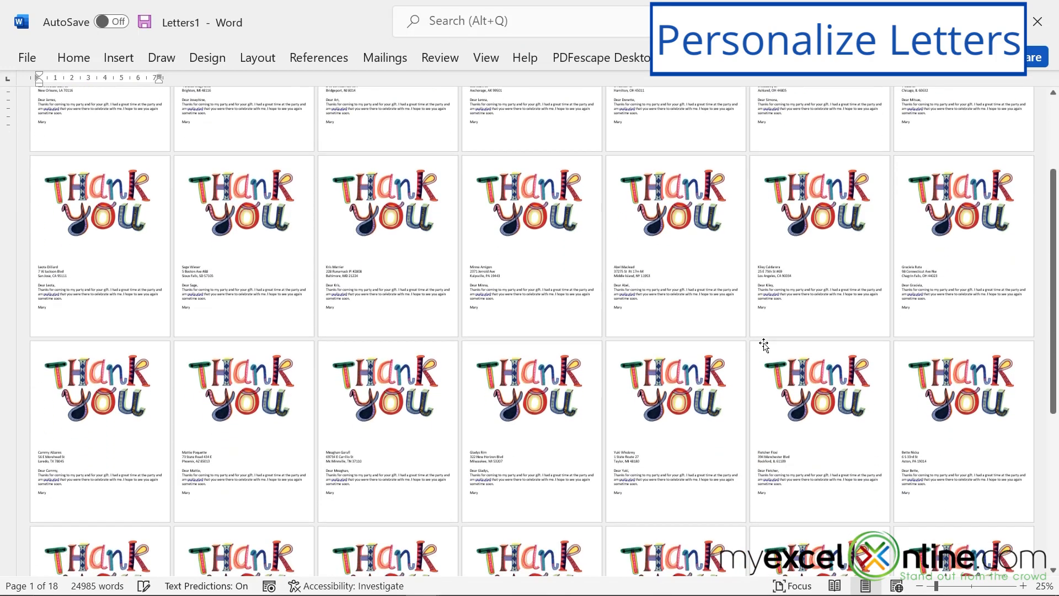
scroll(down, 3)
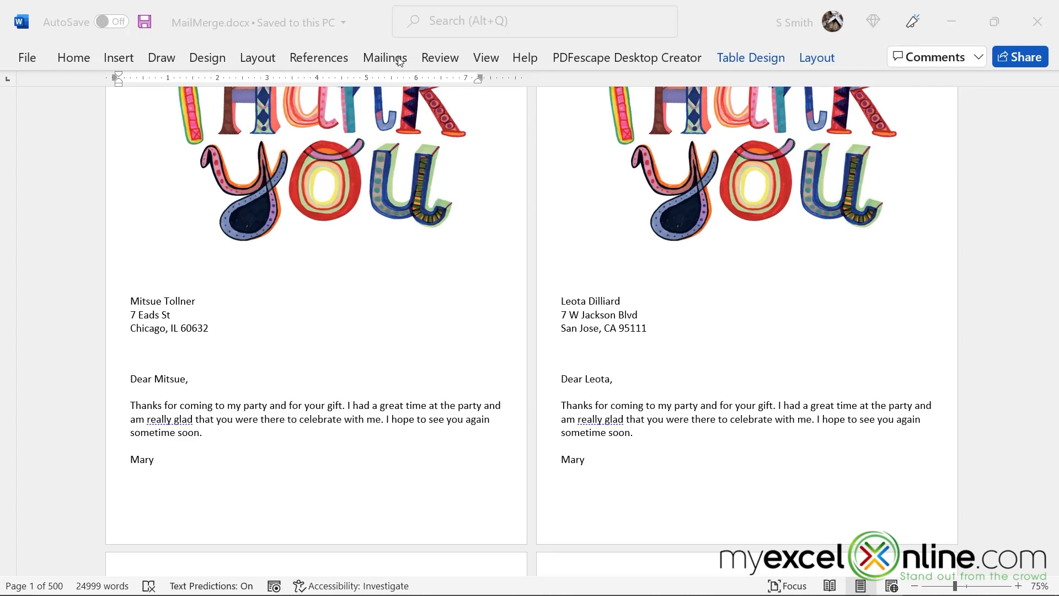
Step: Bring up the Mailings commands in MailMerge.docx
click(385, 57)
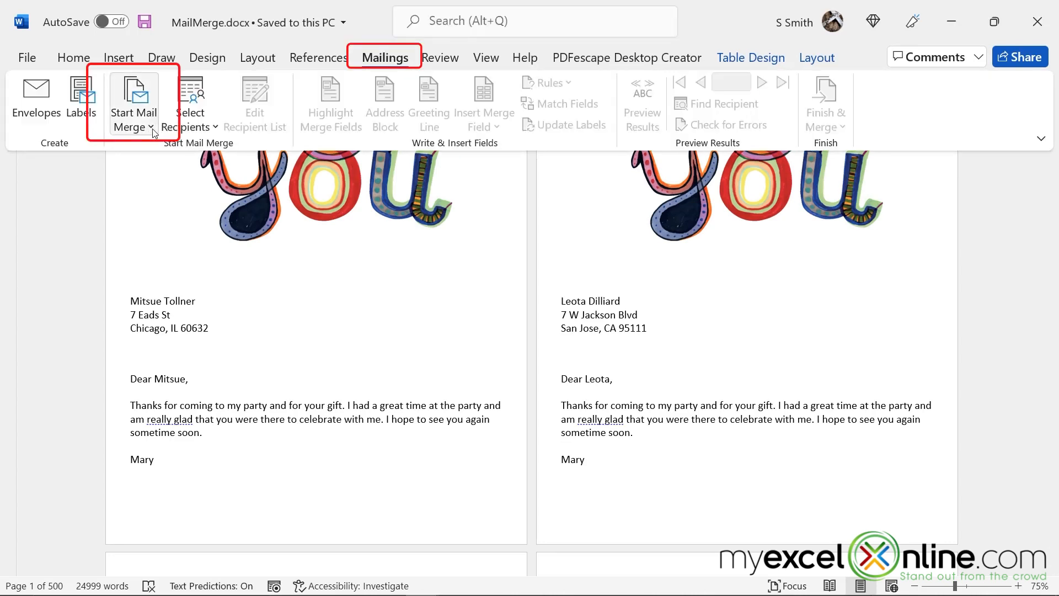